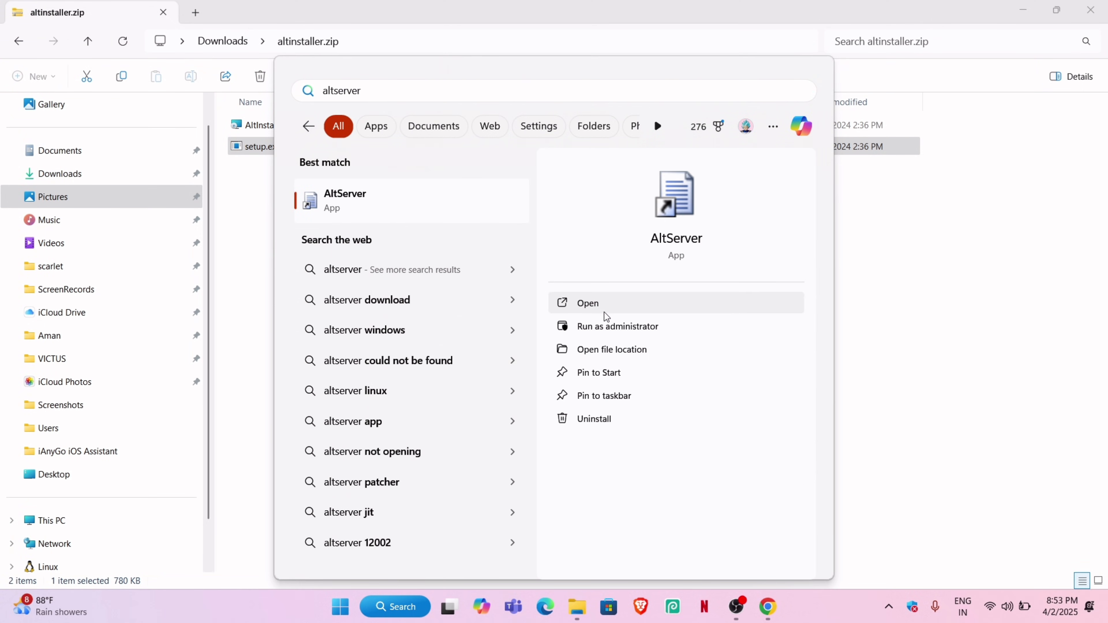
Start AltServer and choose Sideload .ipa to the connected iPhone from its tray menu.
click(599, 312)
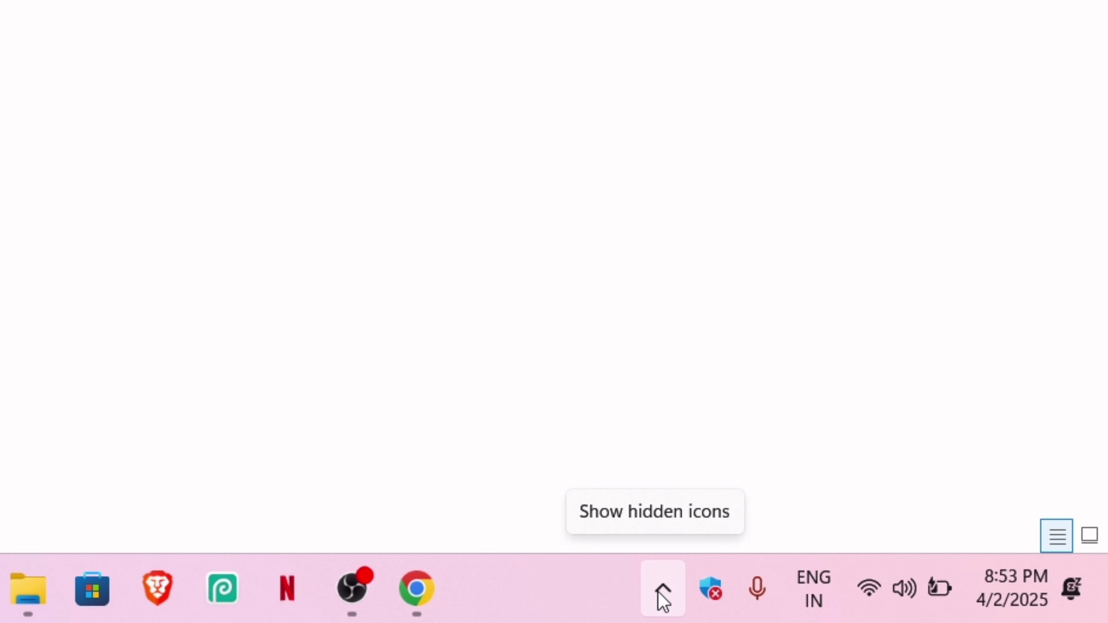
click(662, 597)
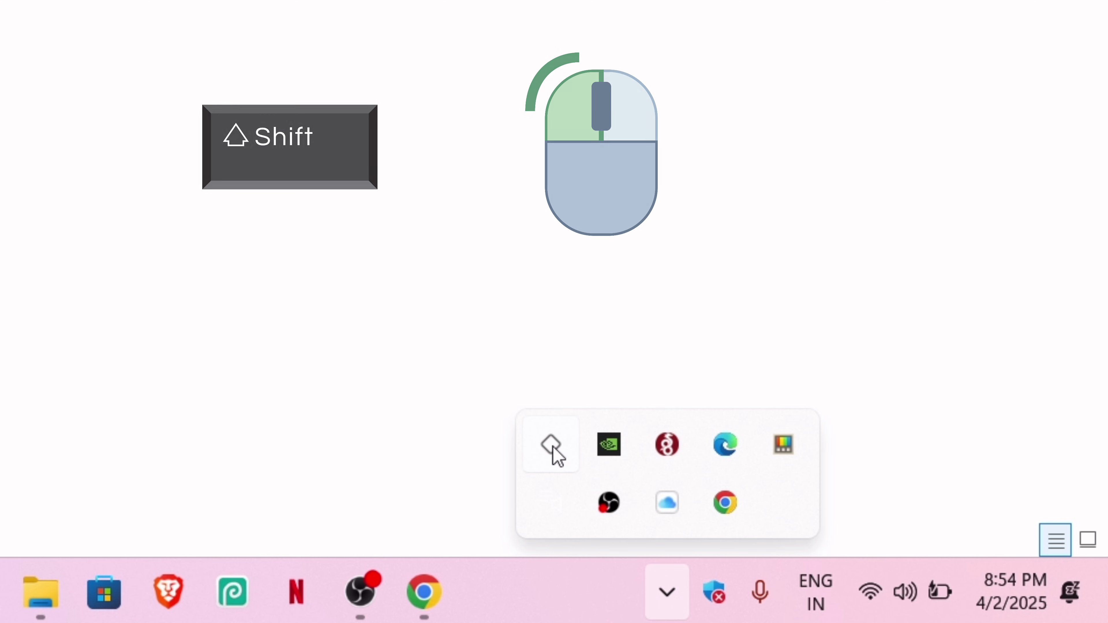
right_click(551, 448)
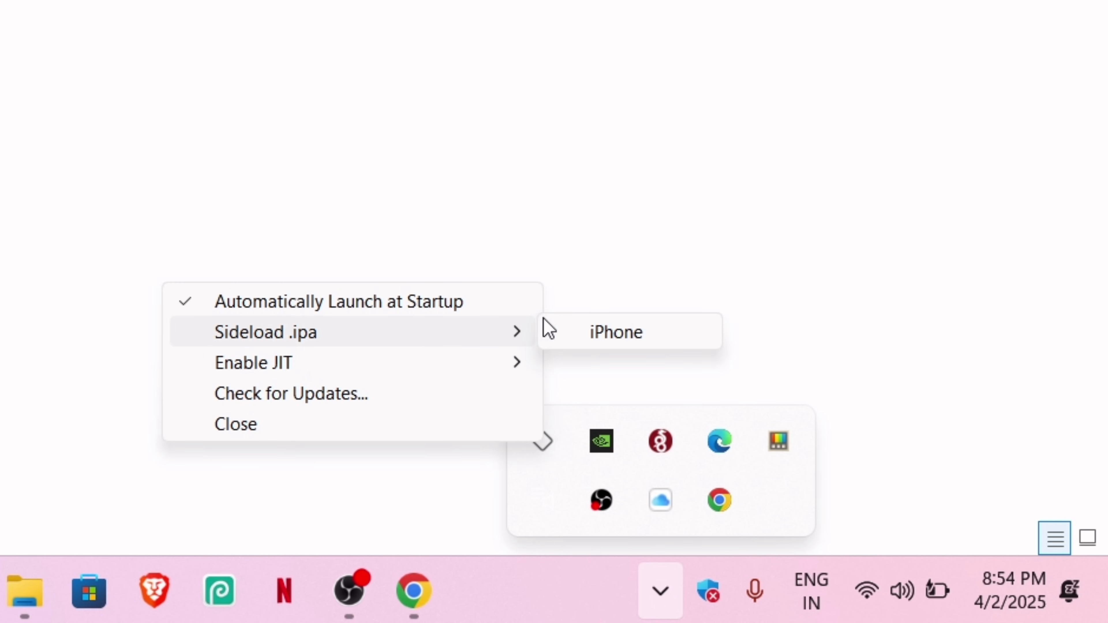
mouse_move(606, 340)
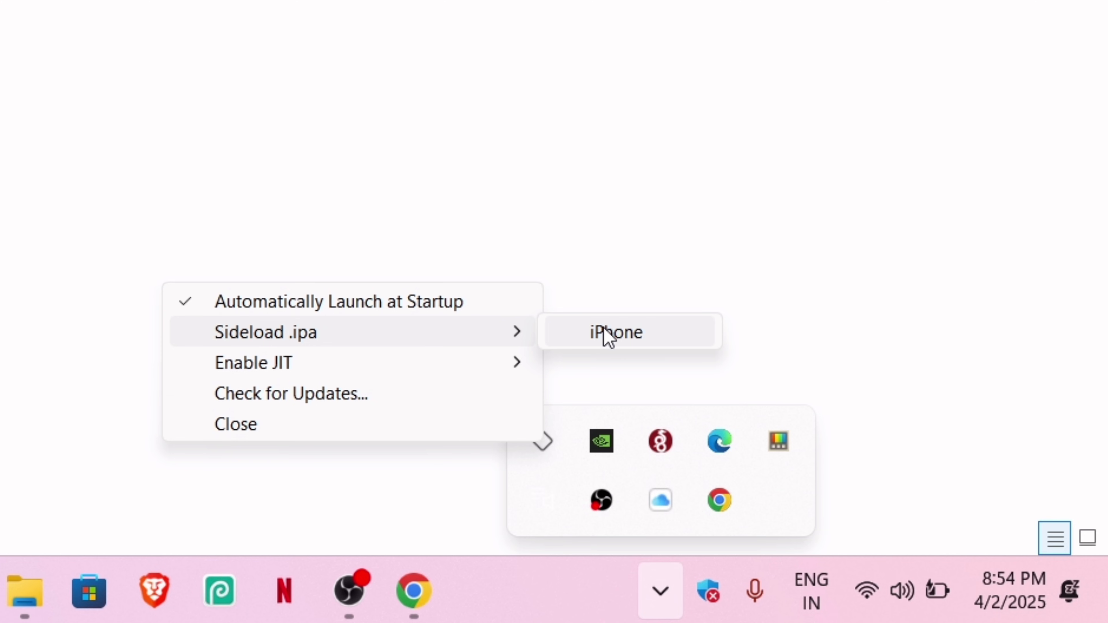
click(612, 333)
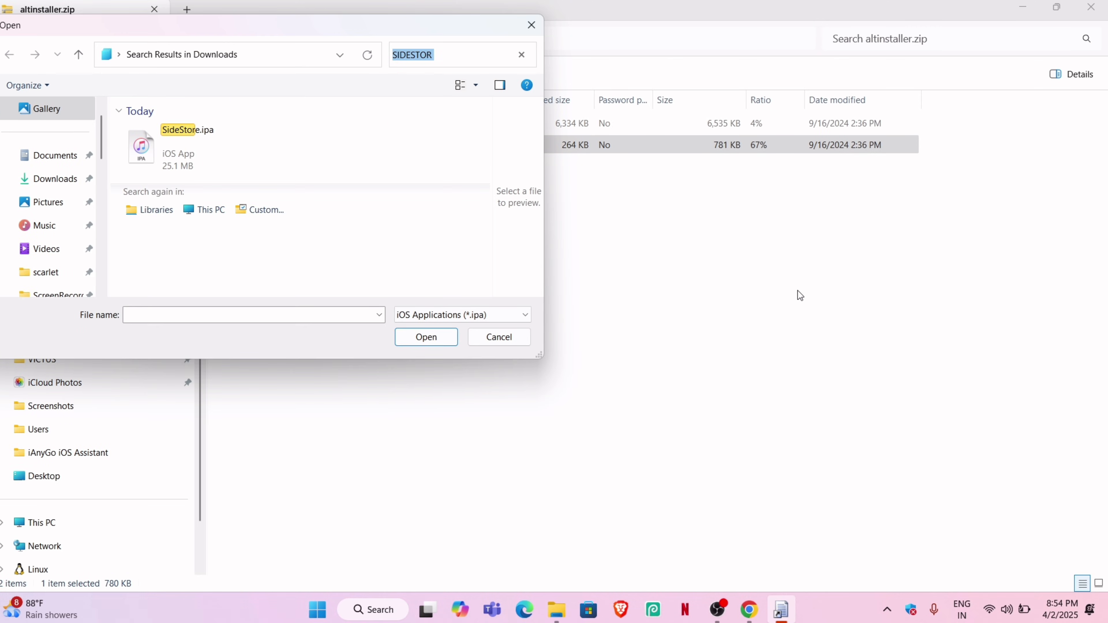
mouse_move(205, 148)
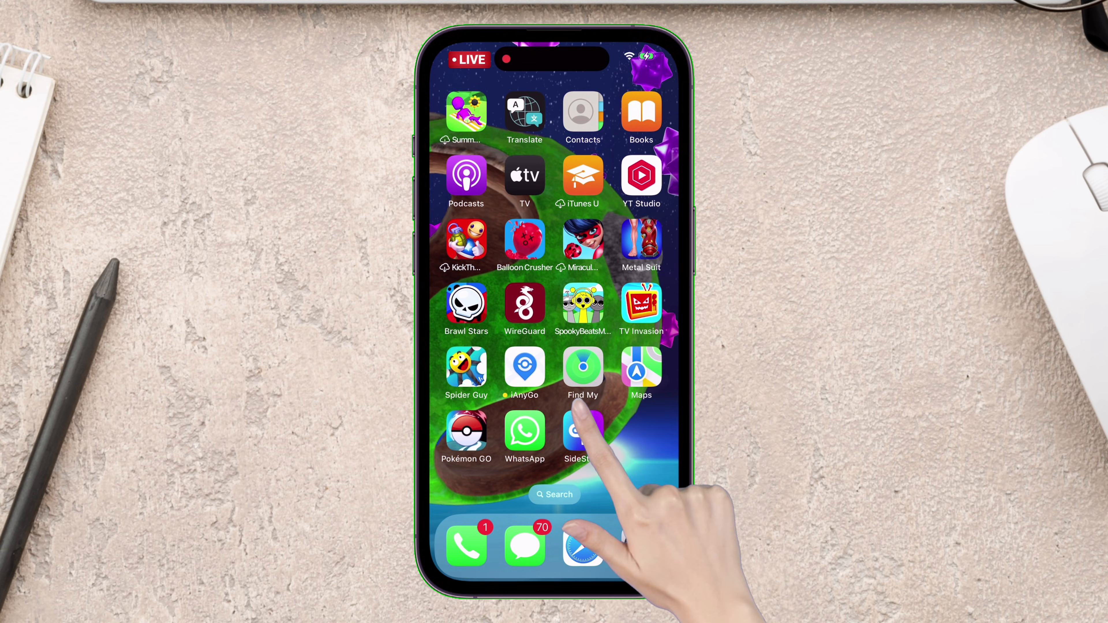
Launch SideStore from the iPhone home screen.
click(583, 430)
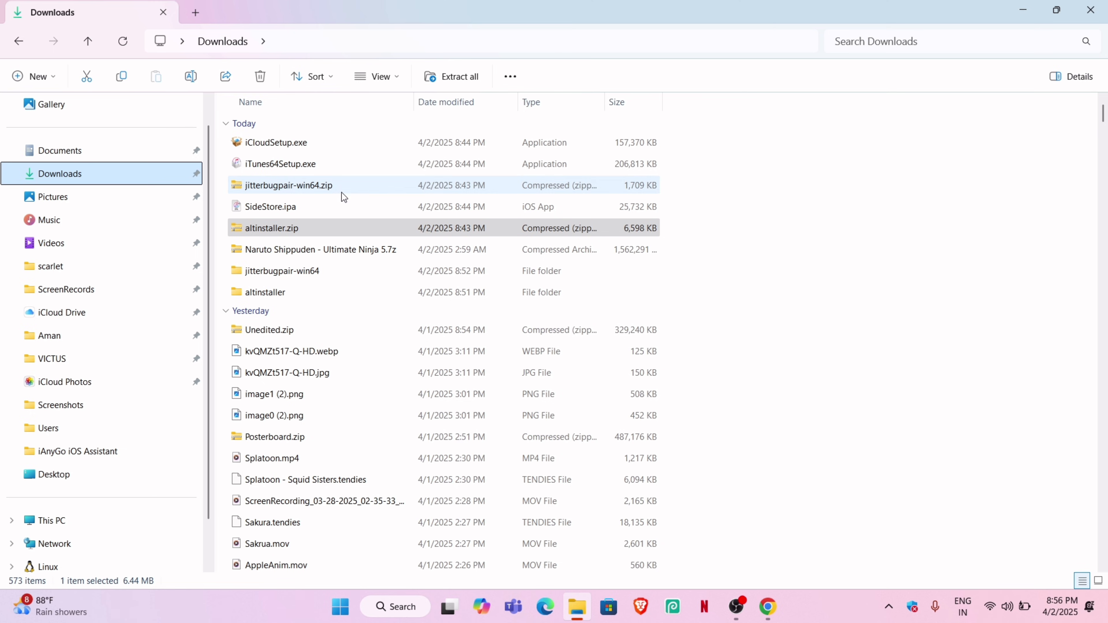
mouse_move(264, 190)
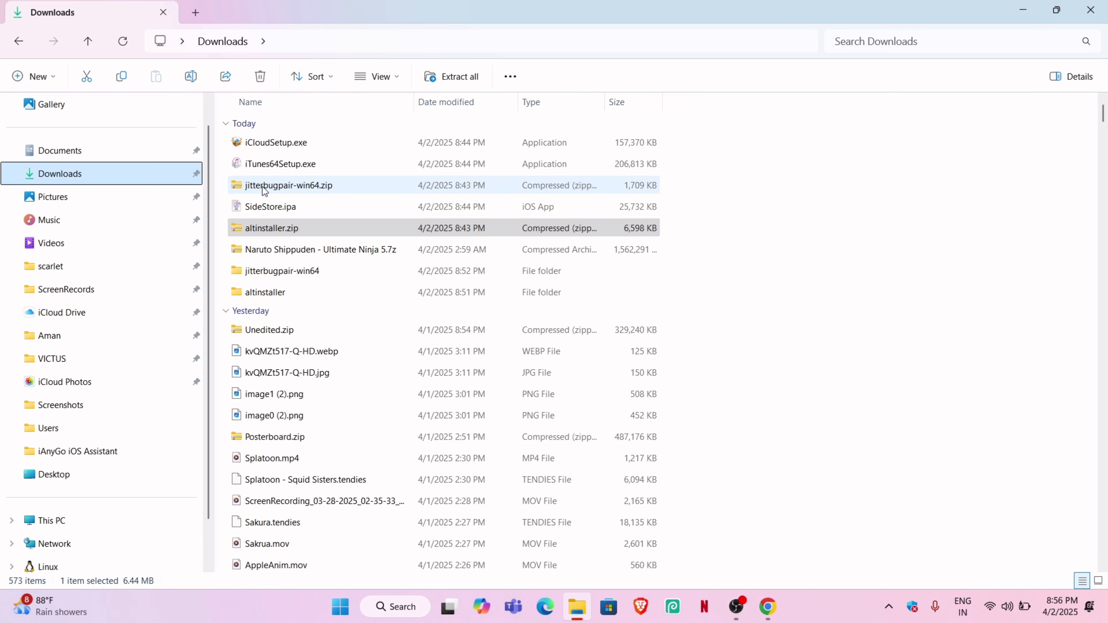
mouse_move(268, 282)
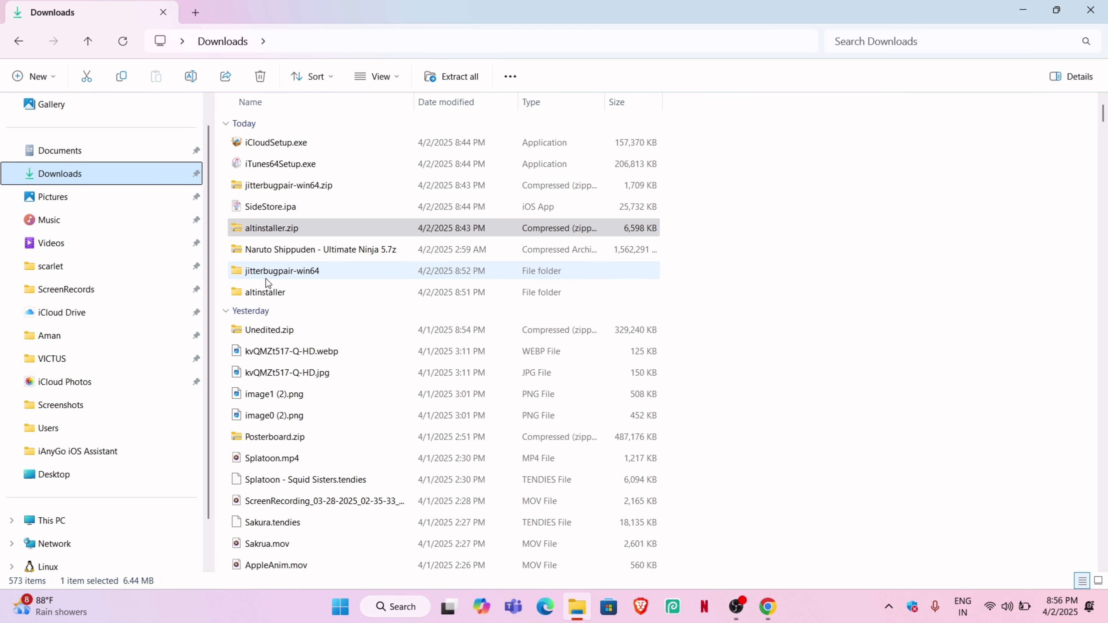
Run jitterbugpair.exe from its extracted folder, allowing it past SmartScreen, to create the pairing file.
double_click(282, 270)
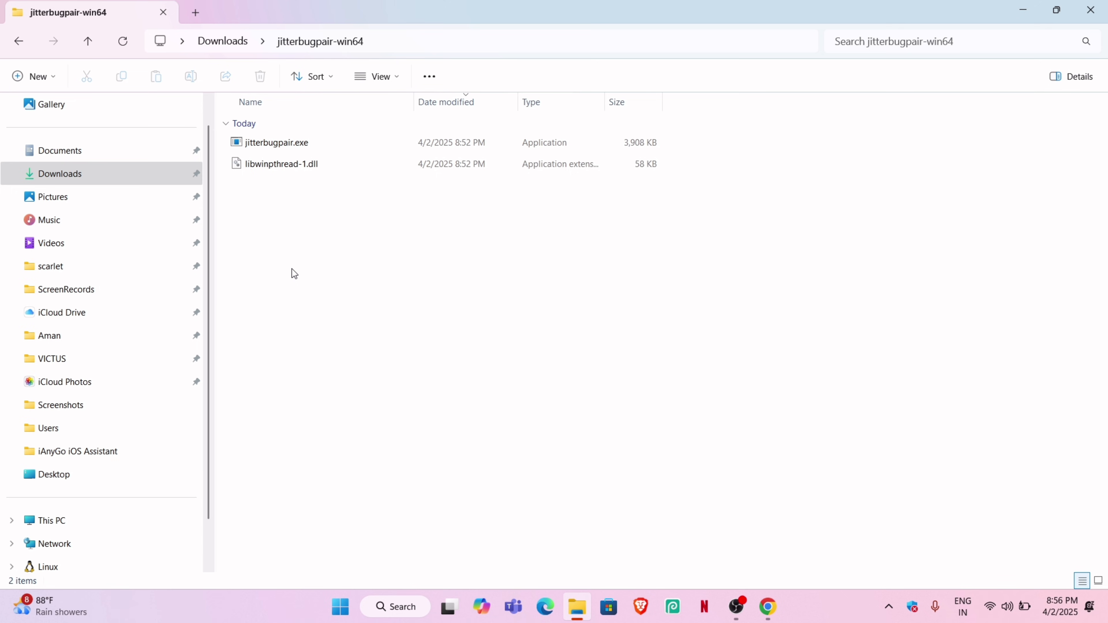
mouse_move(291, 144)
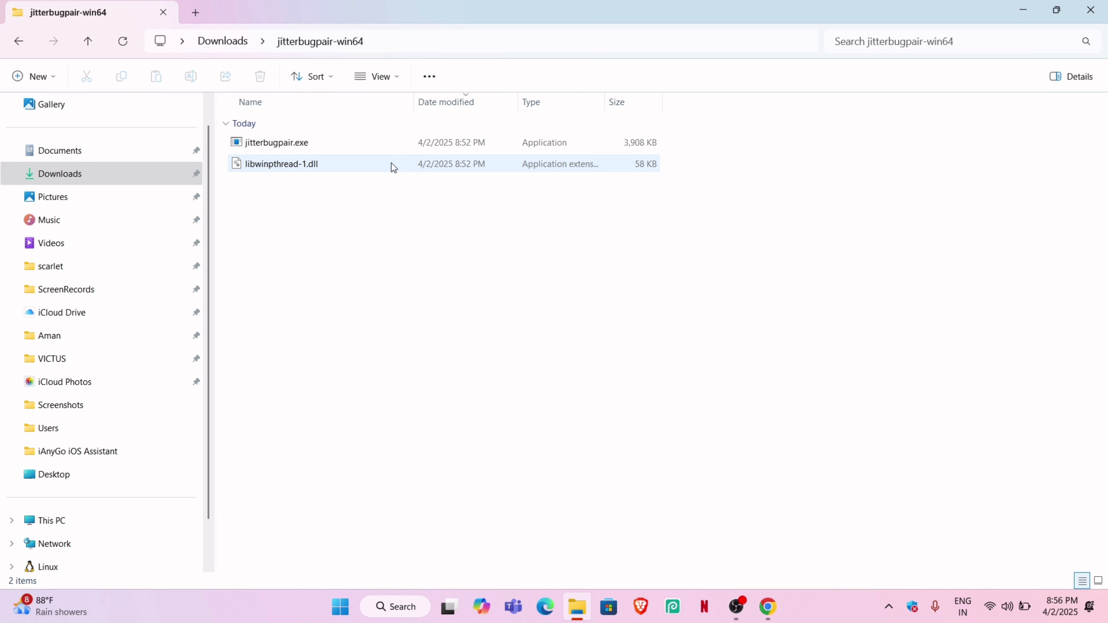
mouse_move(298, 144)
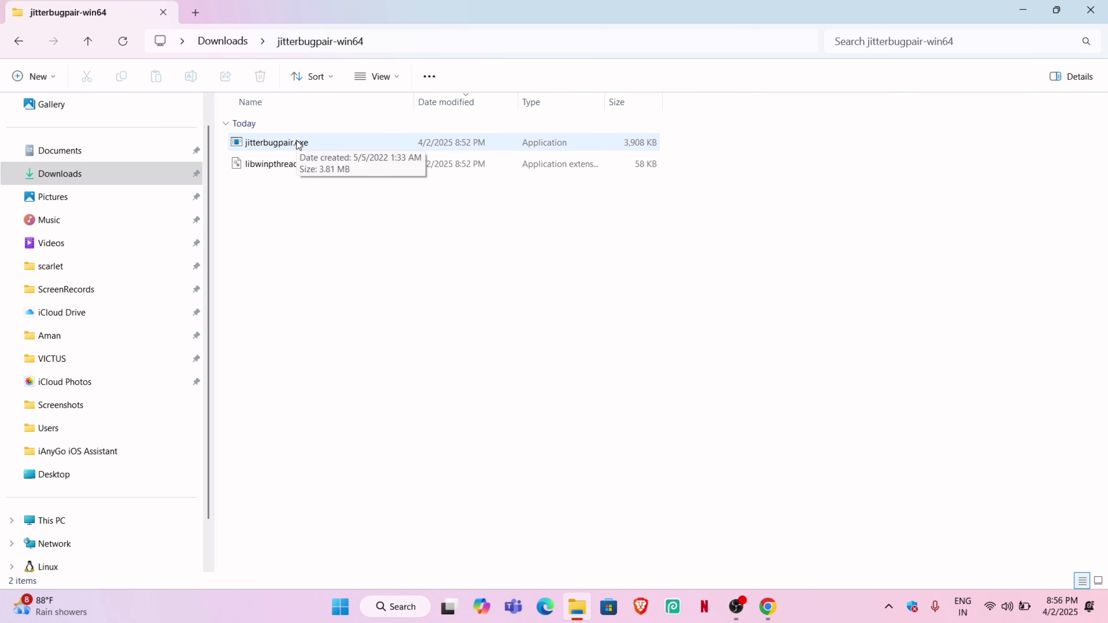
double_click(276, 143)
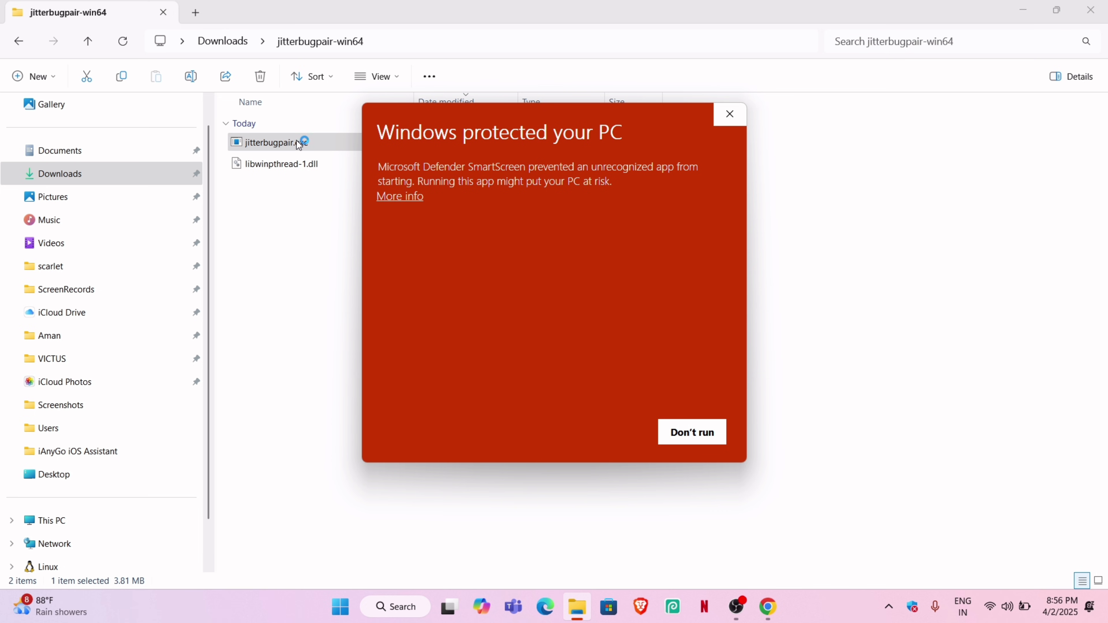
click(399, 196)
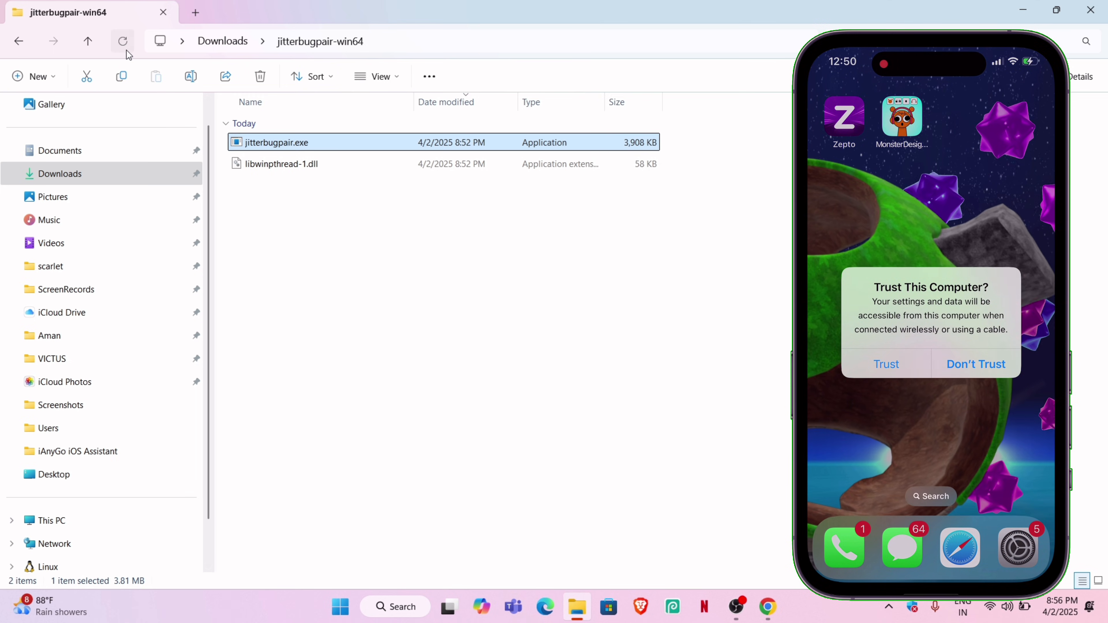
click(886, 364)
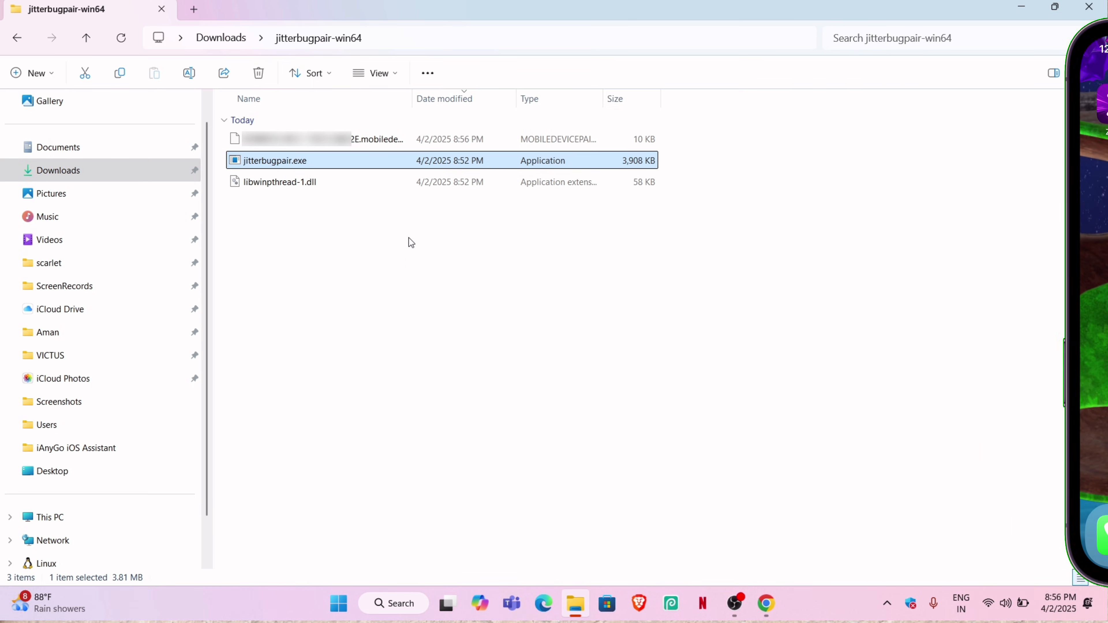
Compress the .mobiledevicepairing file to a zip and email it via Gmail.
right_click(301, 142)
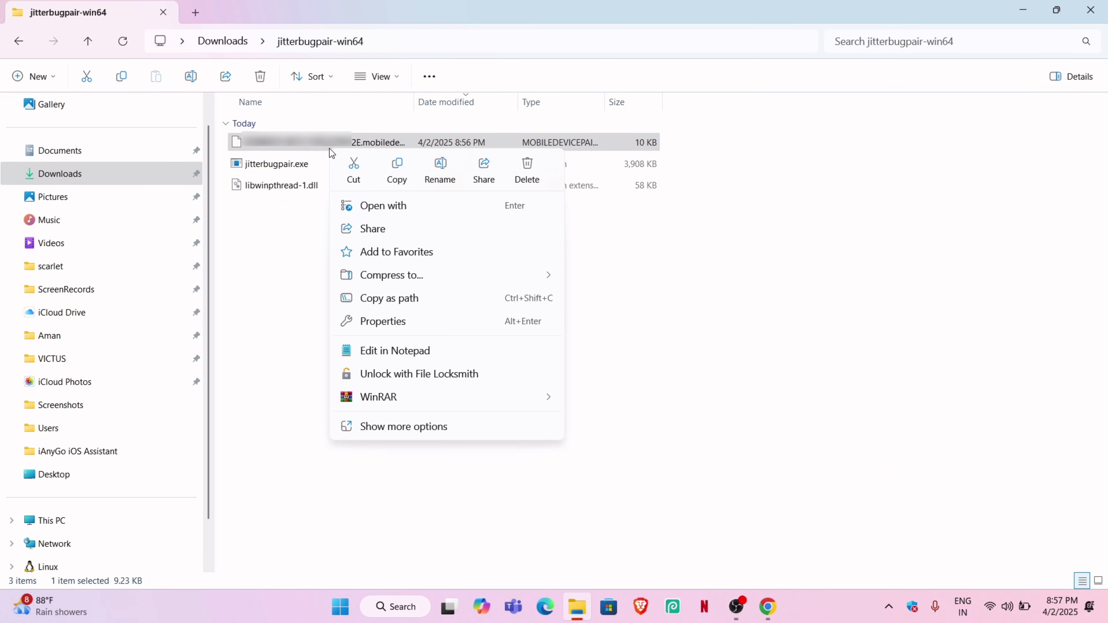
click(392, 275)
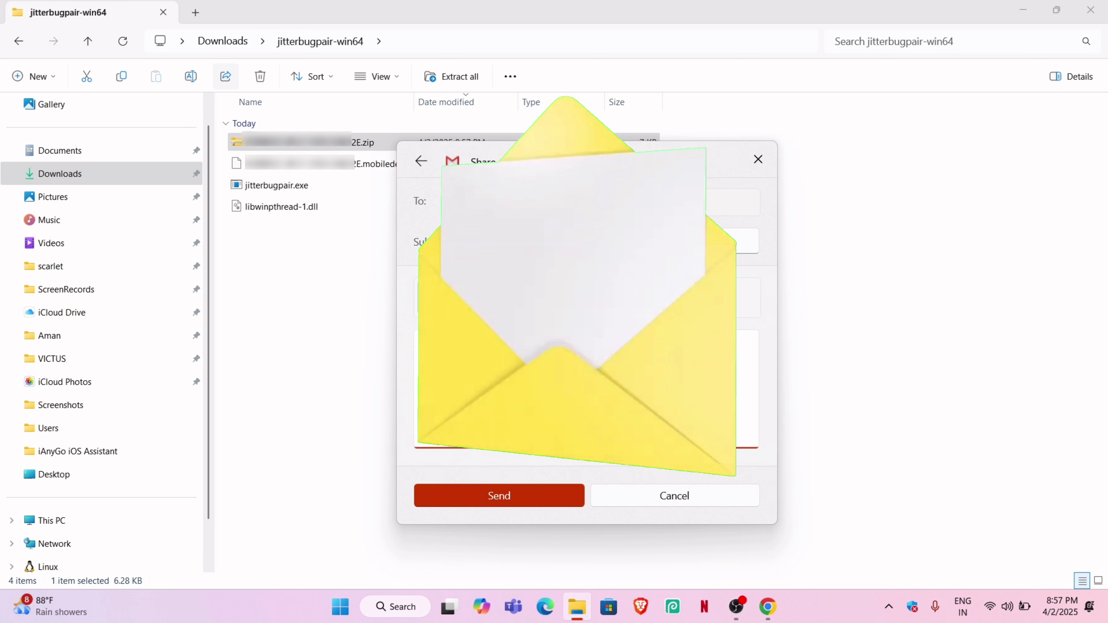
click(499, 496)
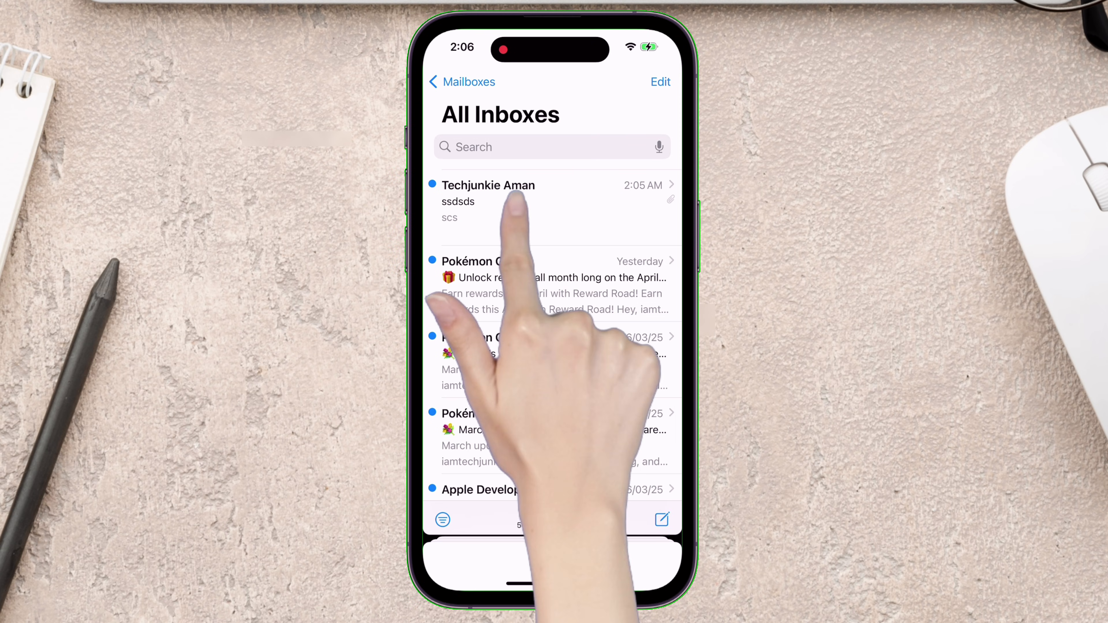
Download the zipped pairing attachment from the newest email in Mail.
click(487, 185)
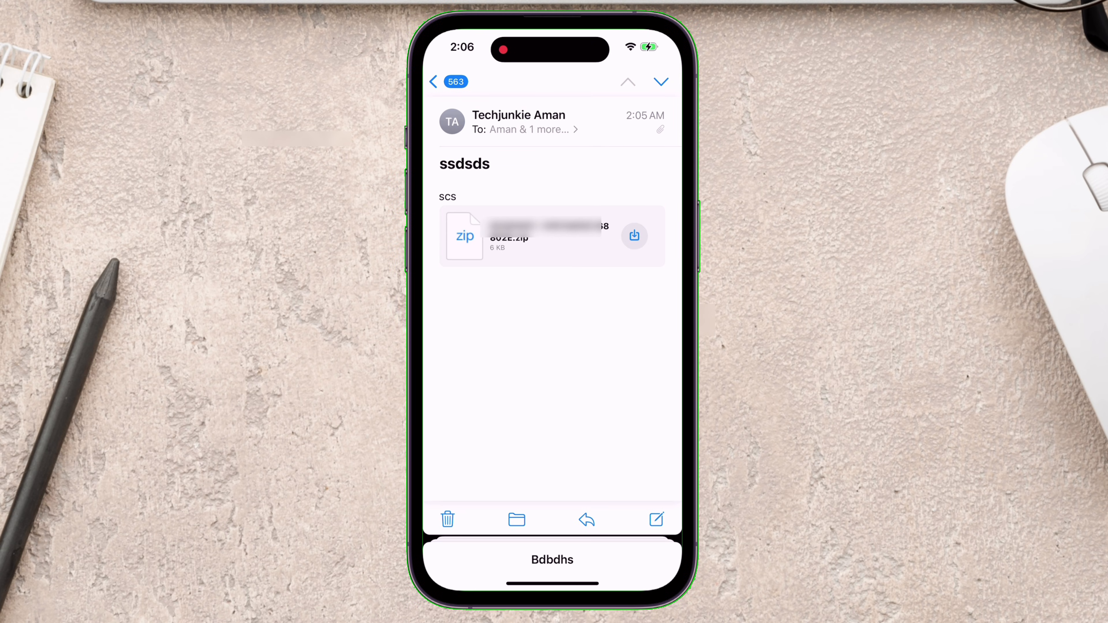
click(635, 236)
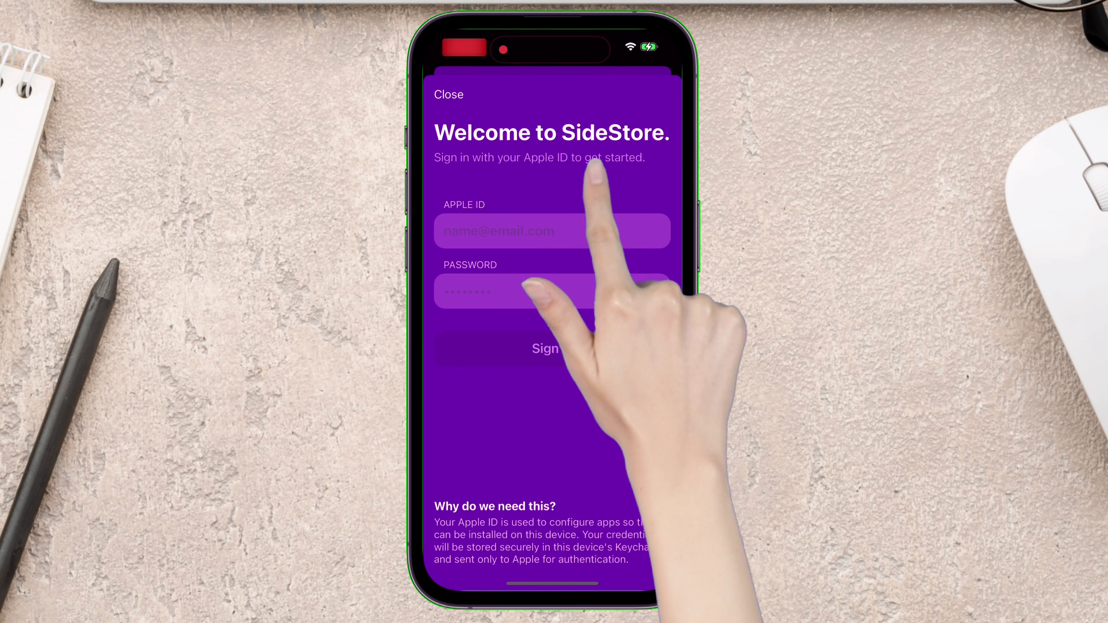
Begin the Apple ID sign-in on SideStore's welcome screen.
click(552, 349)
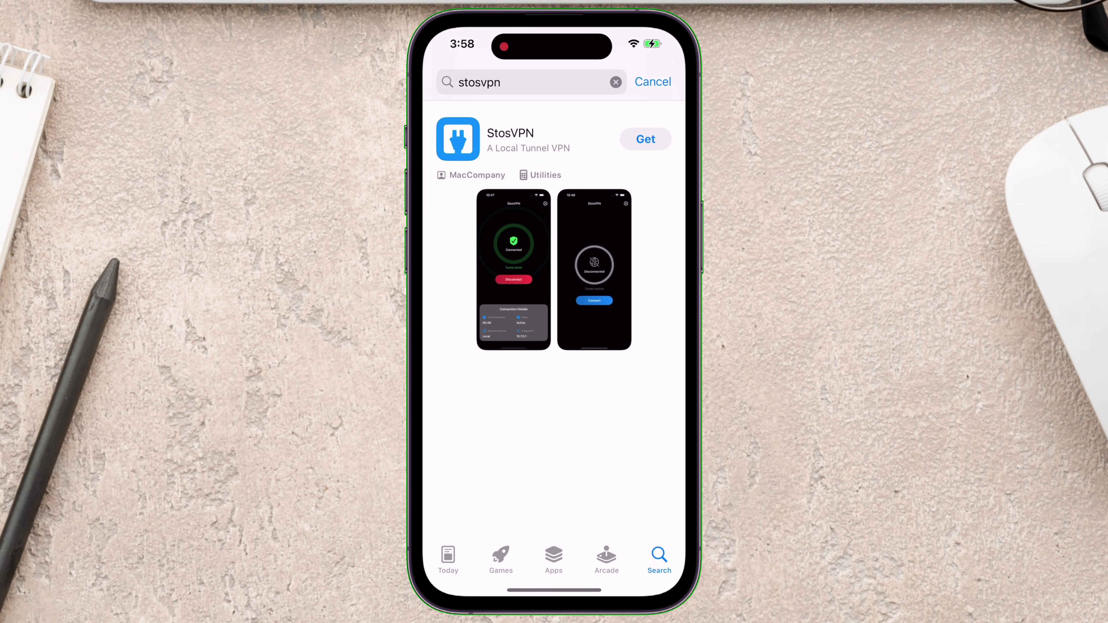
Install StosVPN from the App Store, pass its setup and connect the local tunnel.
click(510, 133)
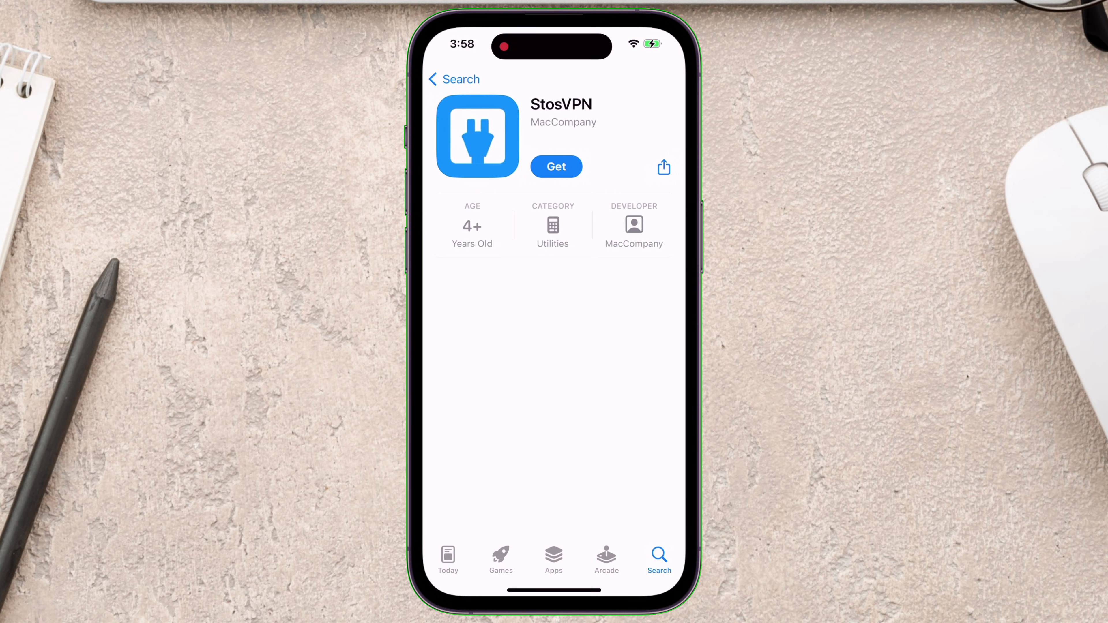
click(557, 167)
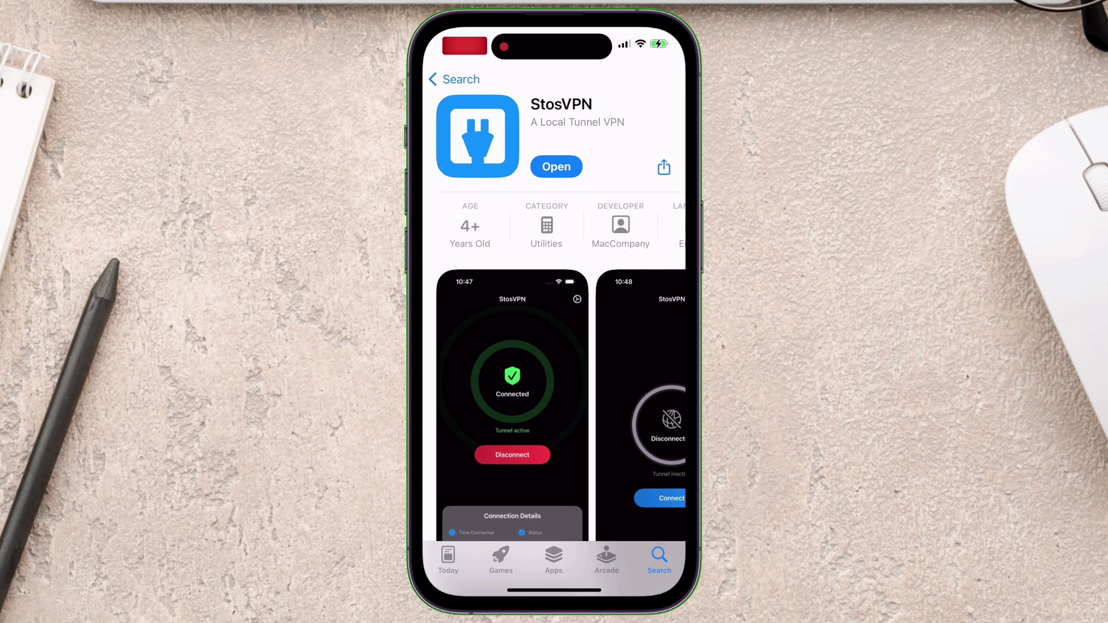
click(557, 166)
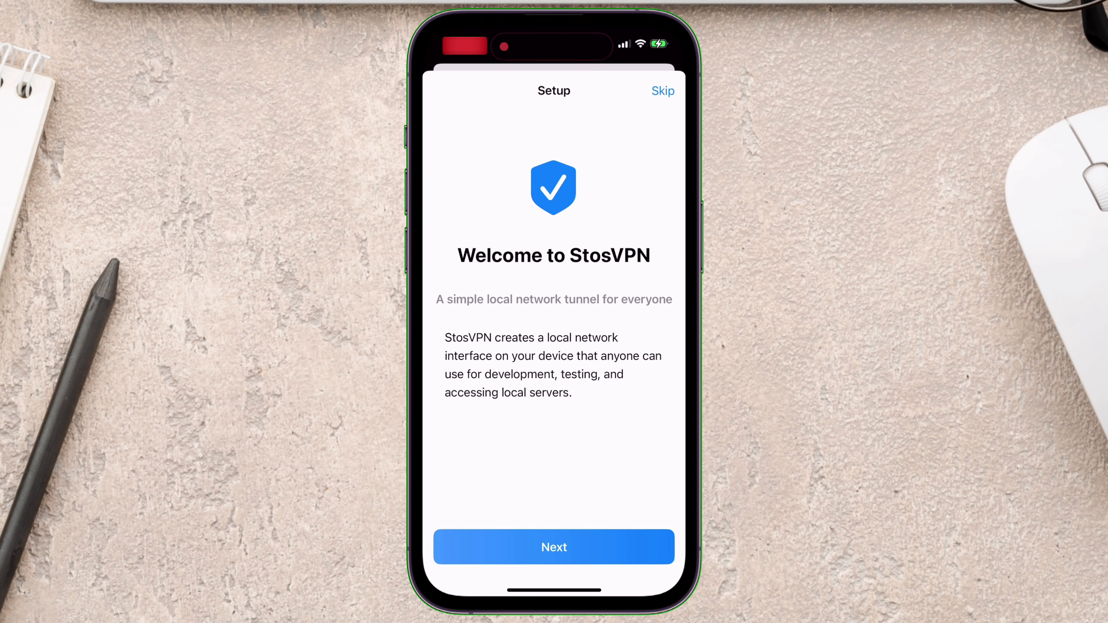
click(554, 548)
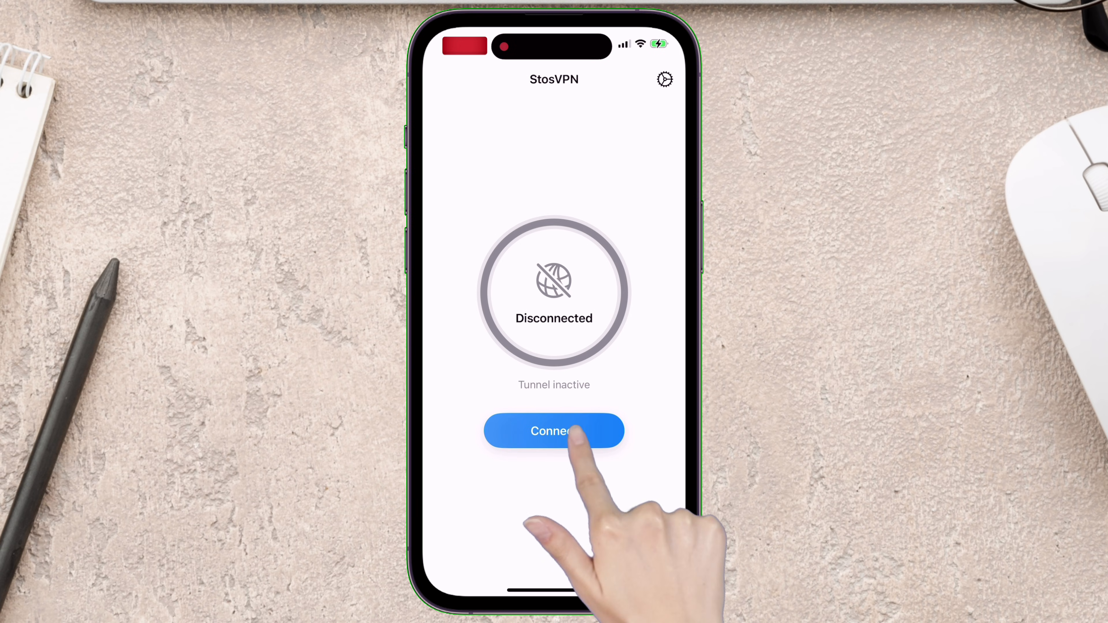
click(553, 430)
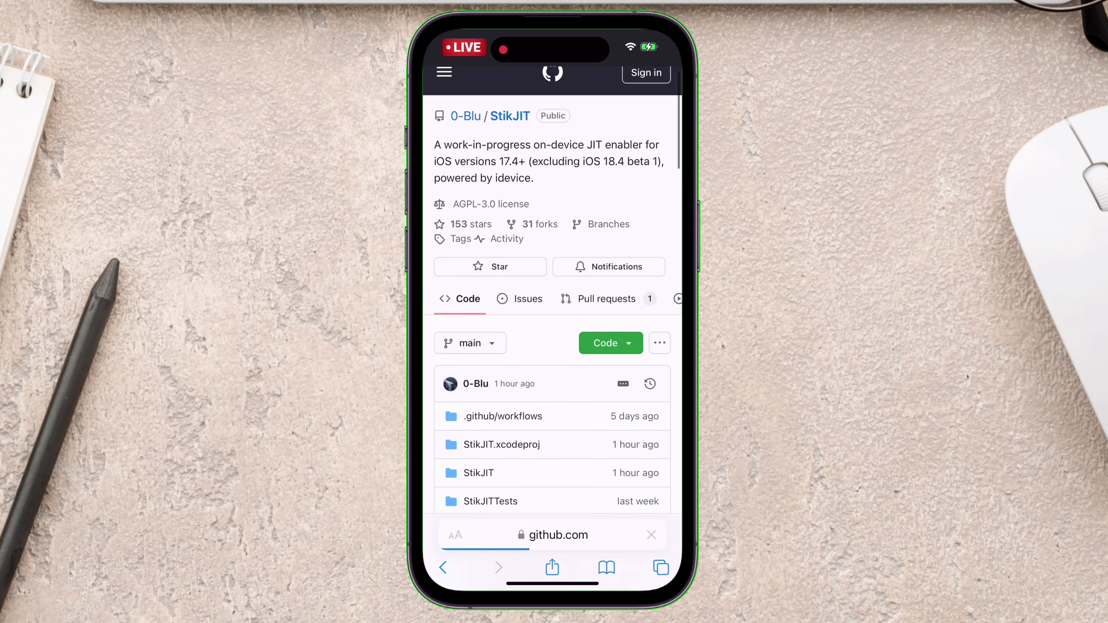
Navigate the StikJIT repo to the Version 1.1 release and its Assets list.
scroll(down, 3)
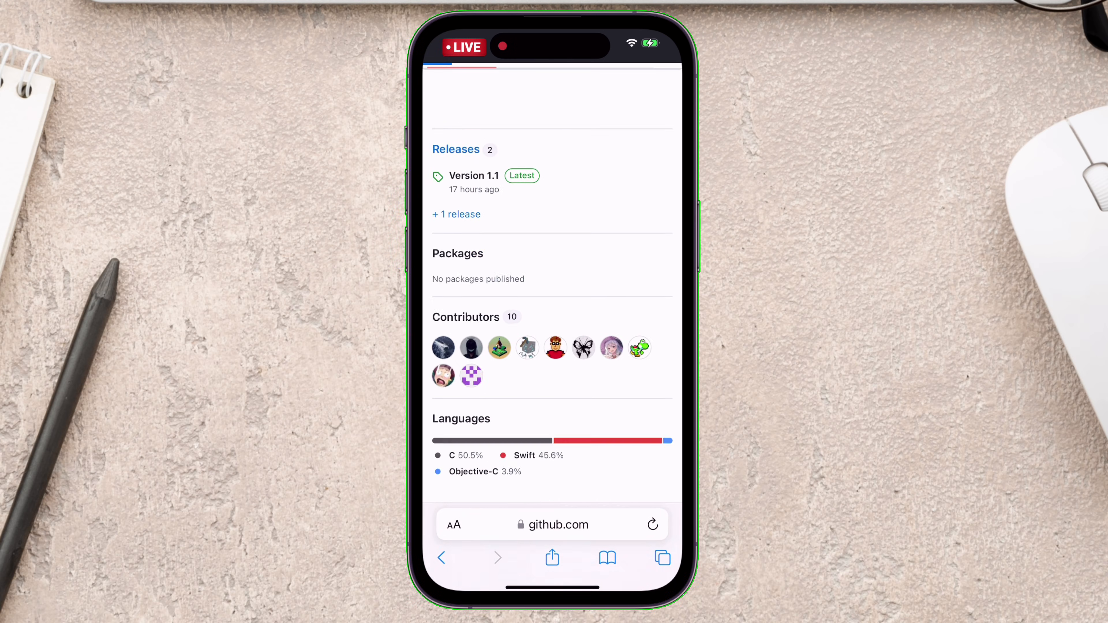
click(474, 176)
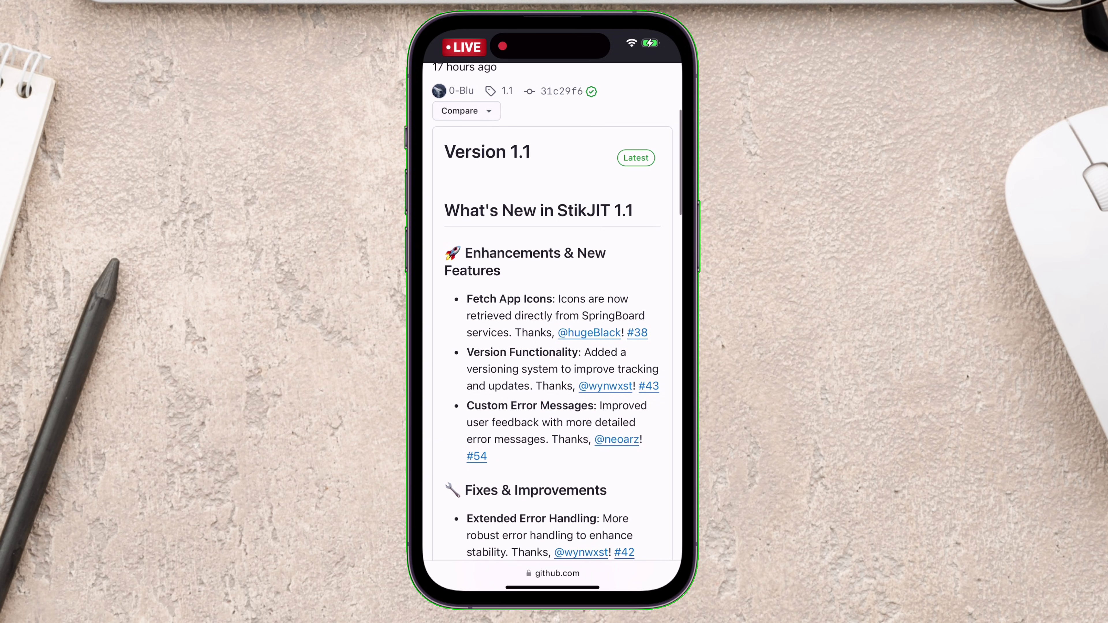
scroll(down, 3)
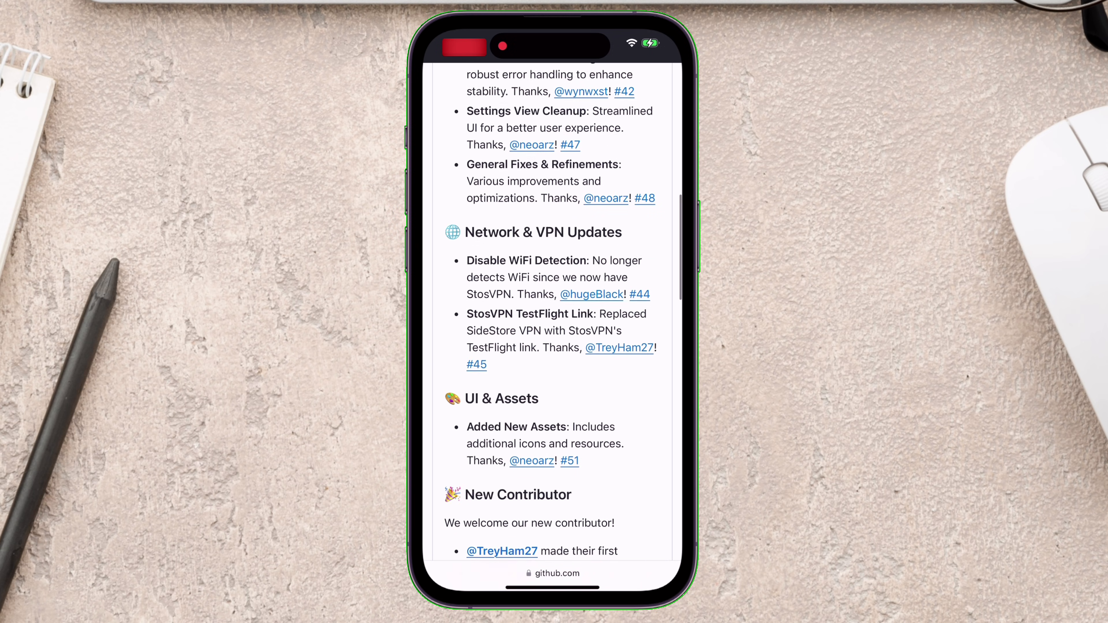
scroll(down, 3)
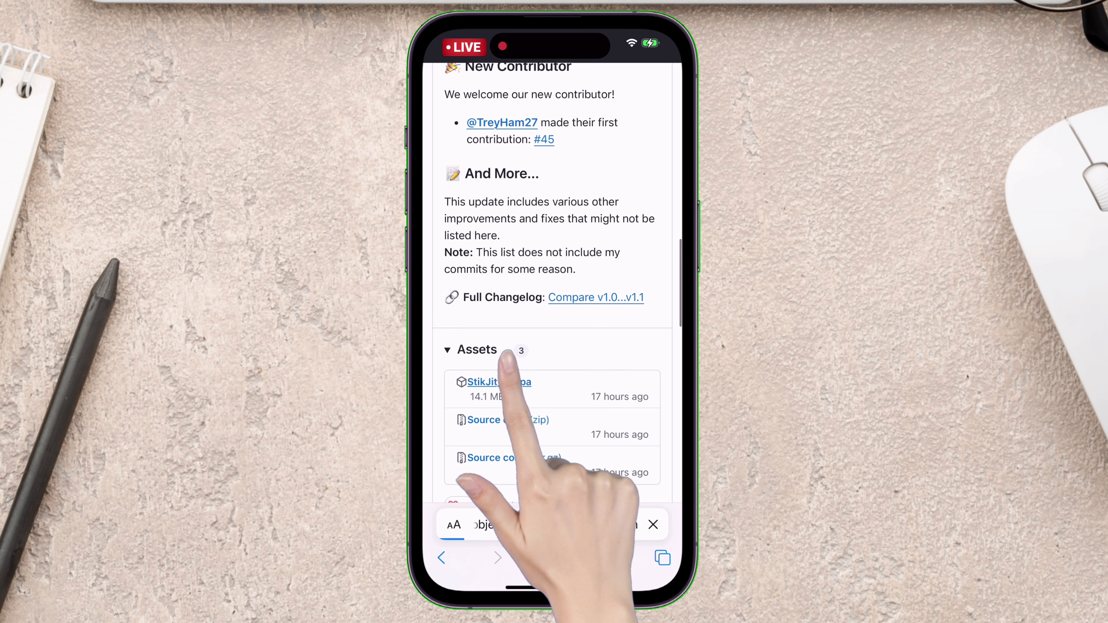
Download the StikJit_1.1.ipa asset and confirm the download prompt.
click(498, 383)
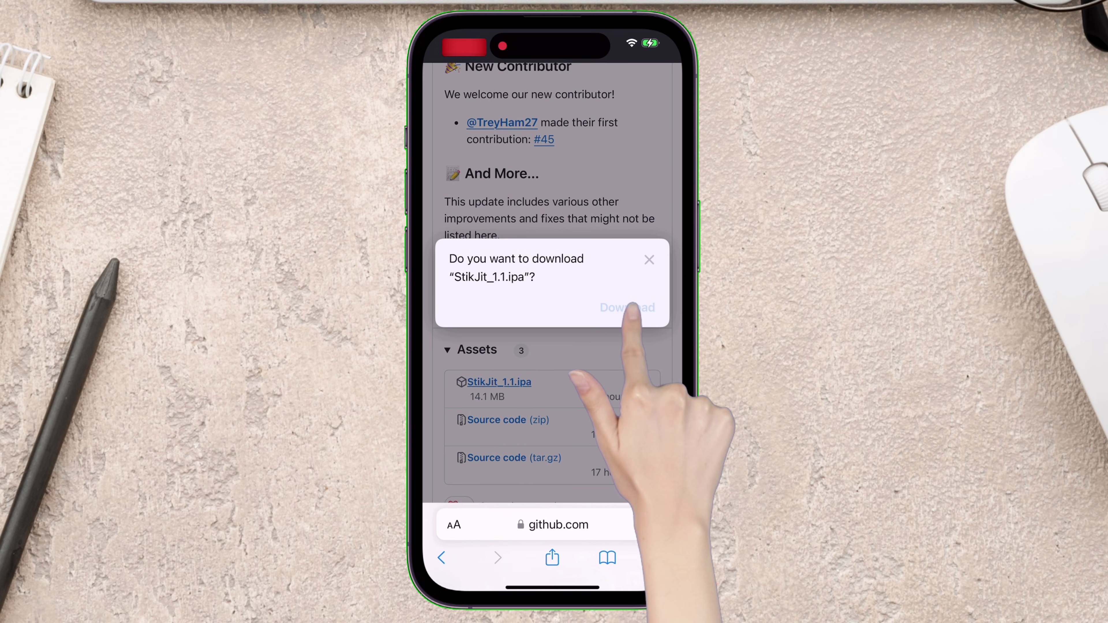
click(628, 307)
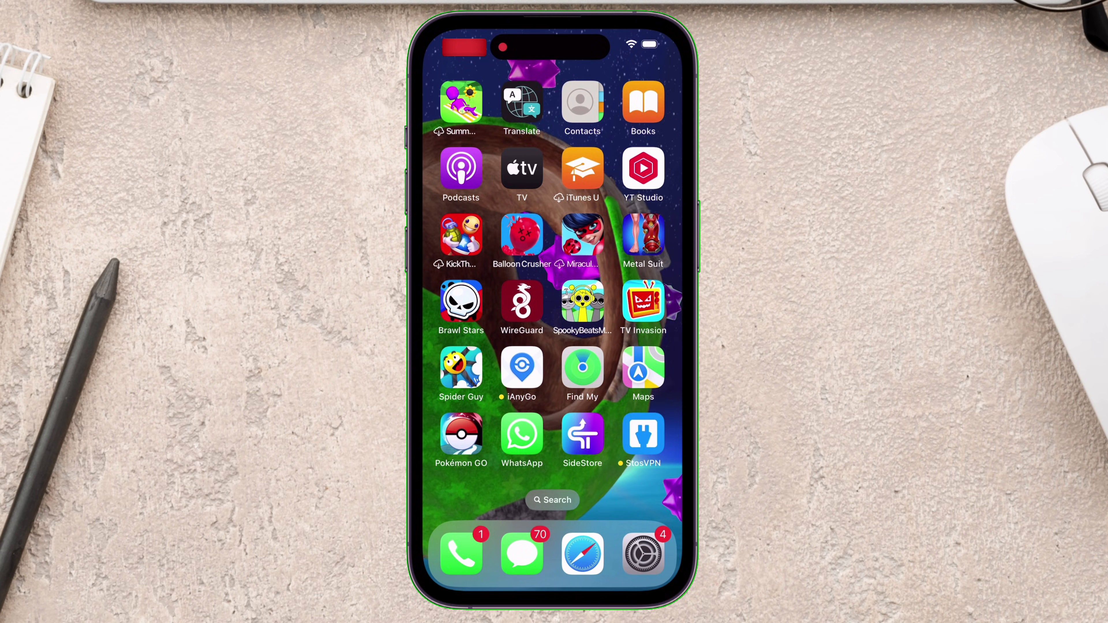
Reopen StosVPN from the home screen and use it briefly.
click(643, 433)
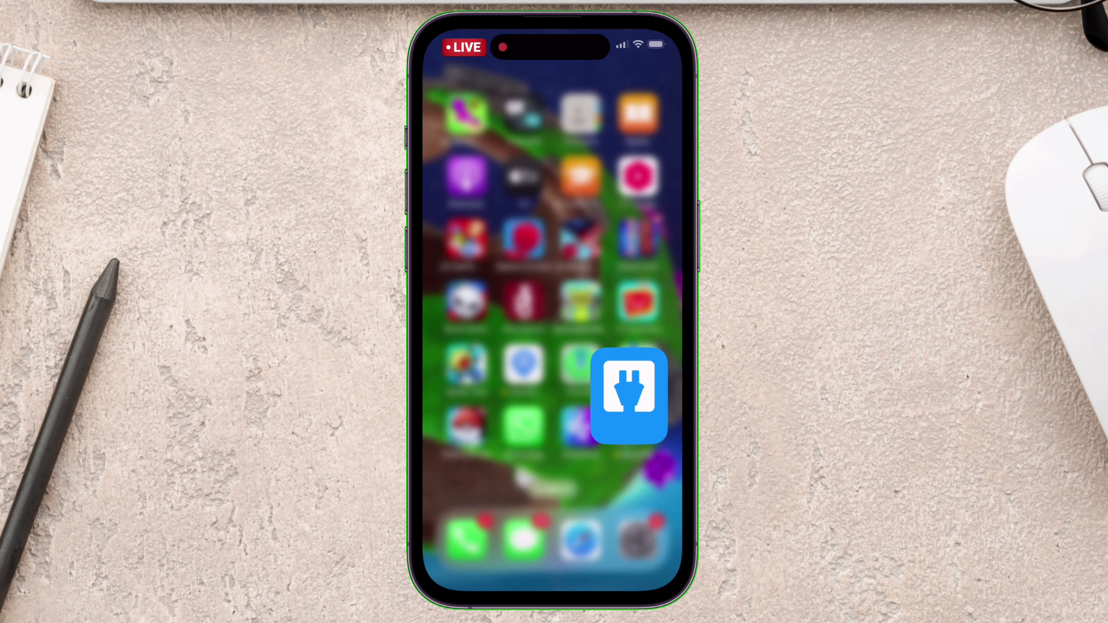
click(628, 396)
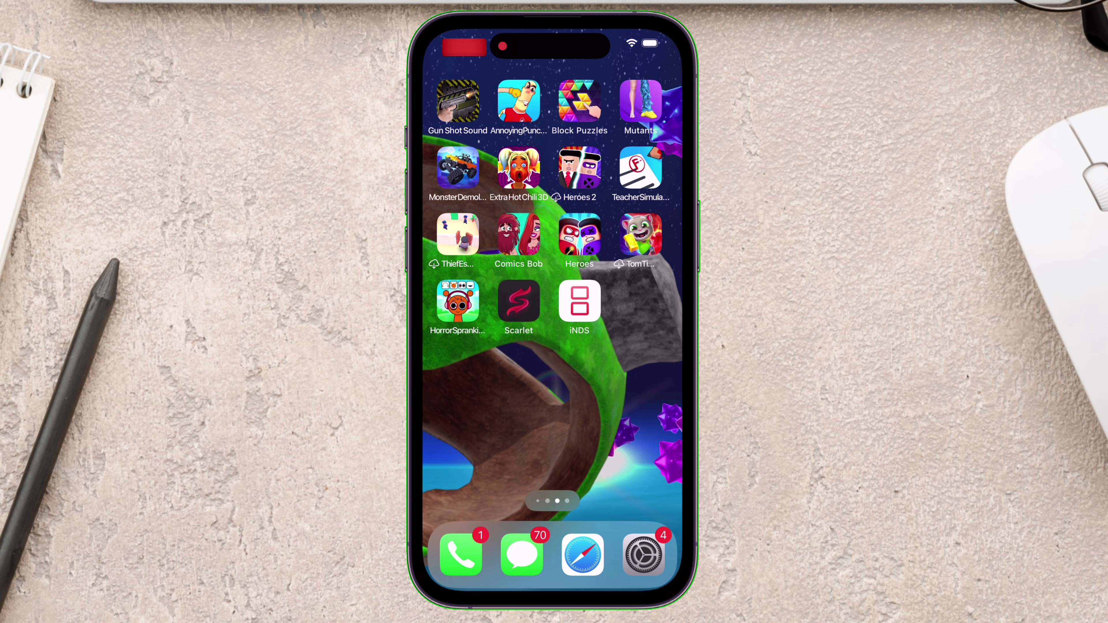
Launch the Naruto PS2 game in Play! and dismiss the JIT unavailable warning.
click(580, 302)
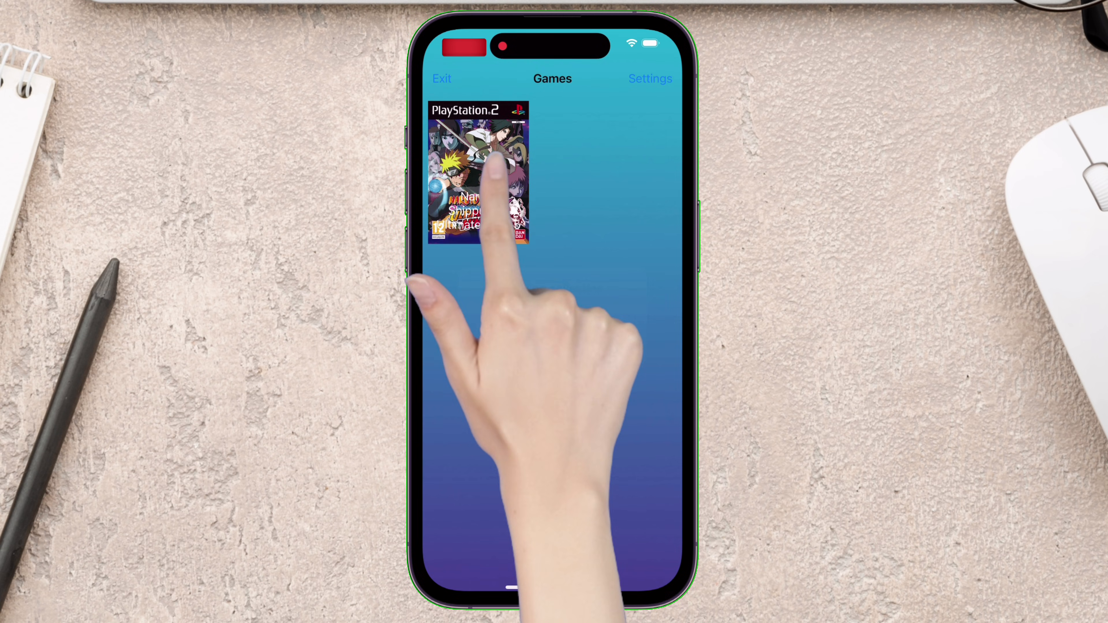
click(478, 173)
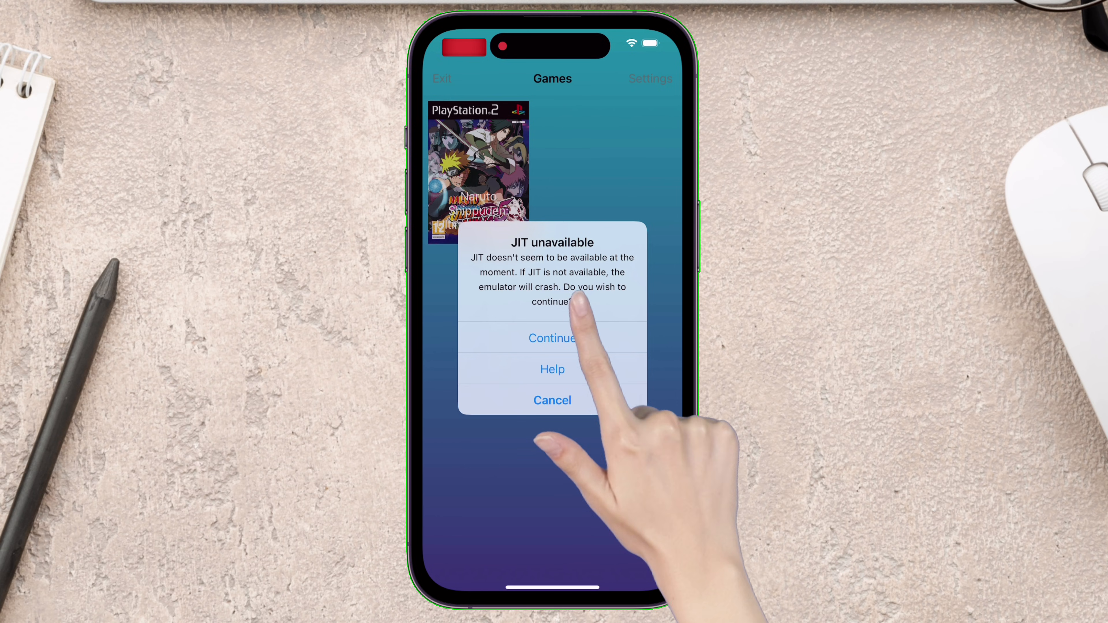
click(553, 338)
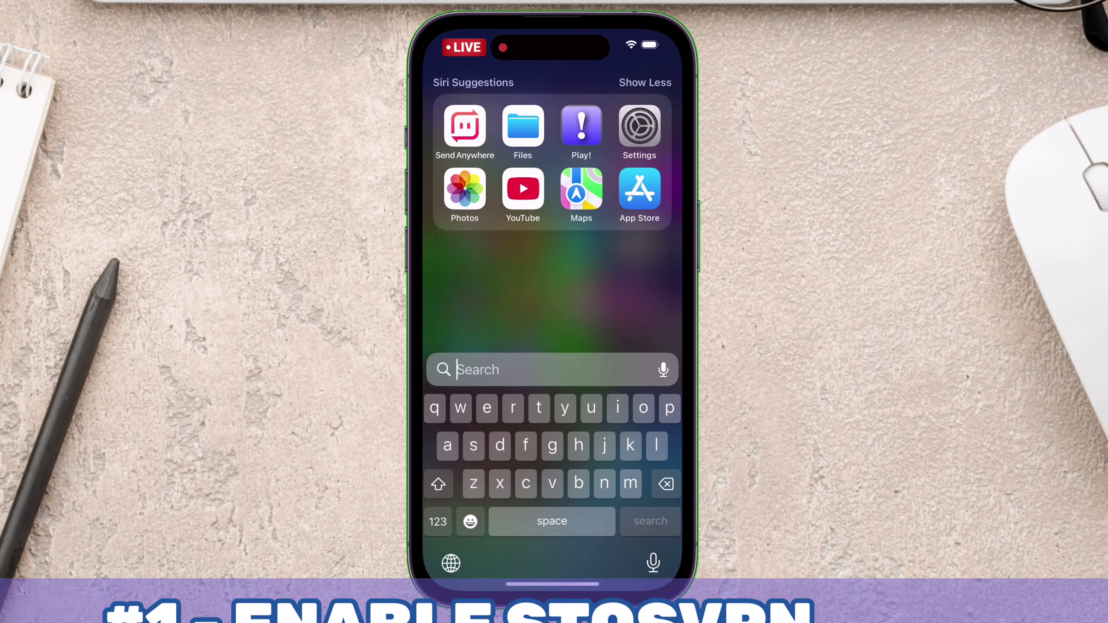
Search Spotlight for 'stosVPN' to locate the StosVPN app.
text(stosVPN)
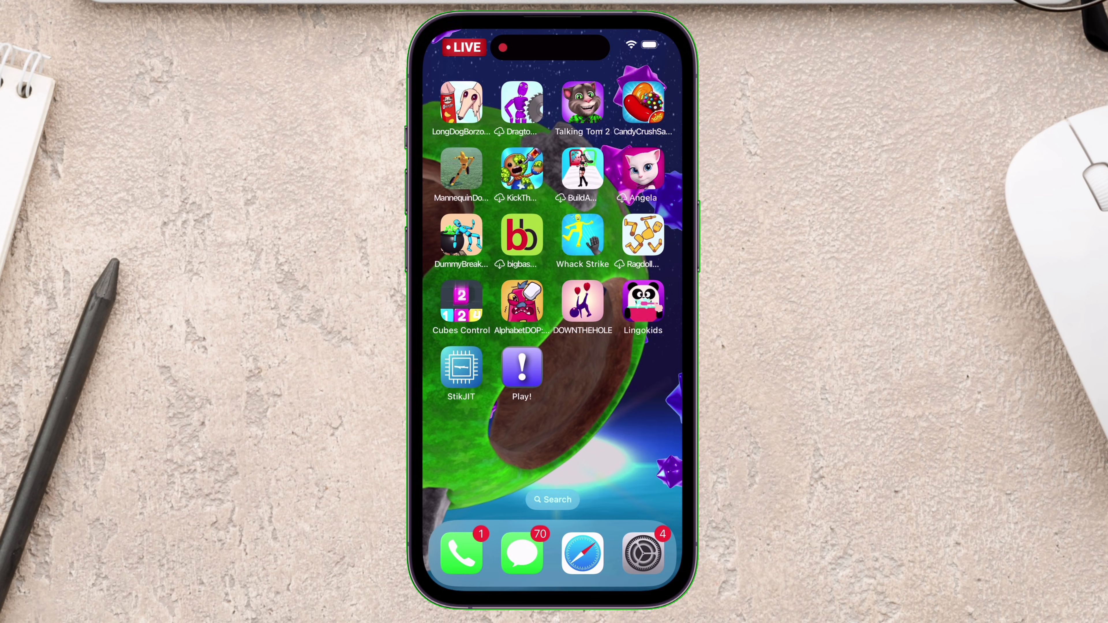
Load the device pairing file in StikJIT and request JIT for Play!
click(462, 367)
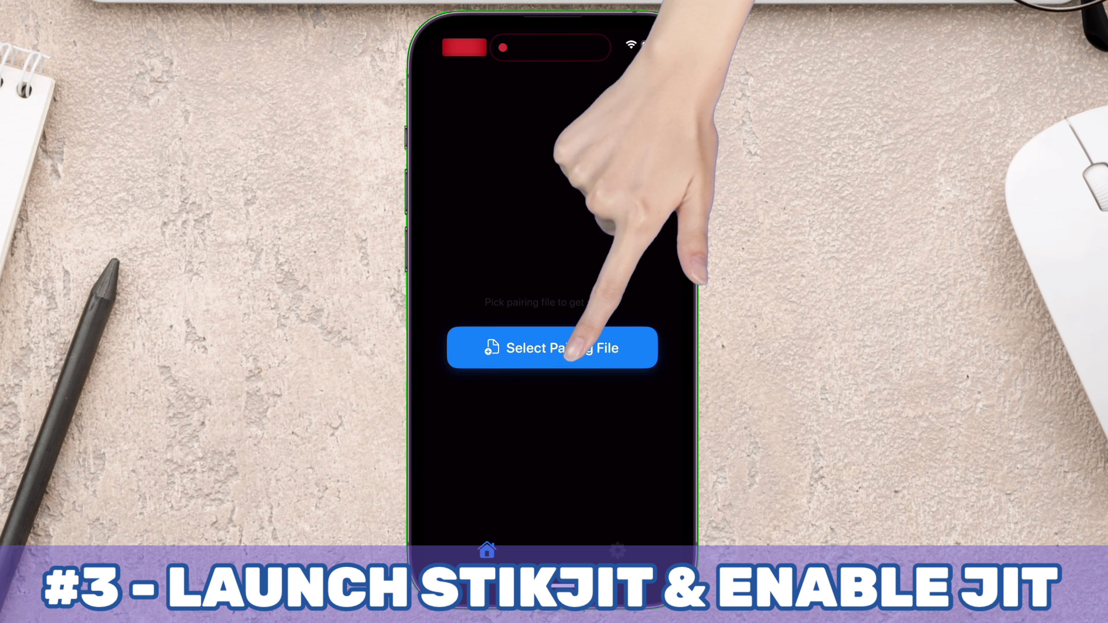
click(552, 348)
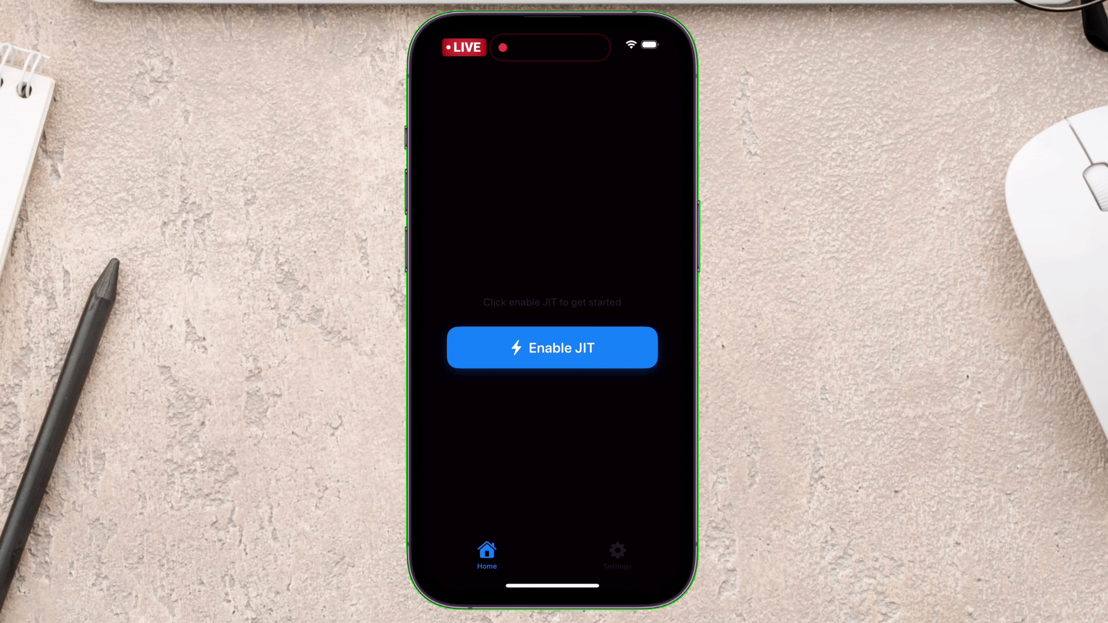
click(552, 348)
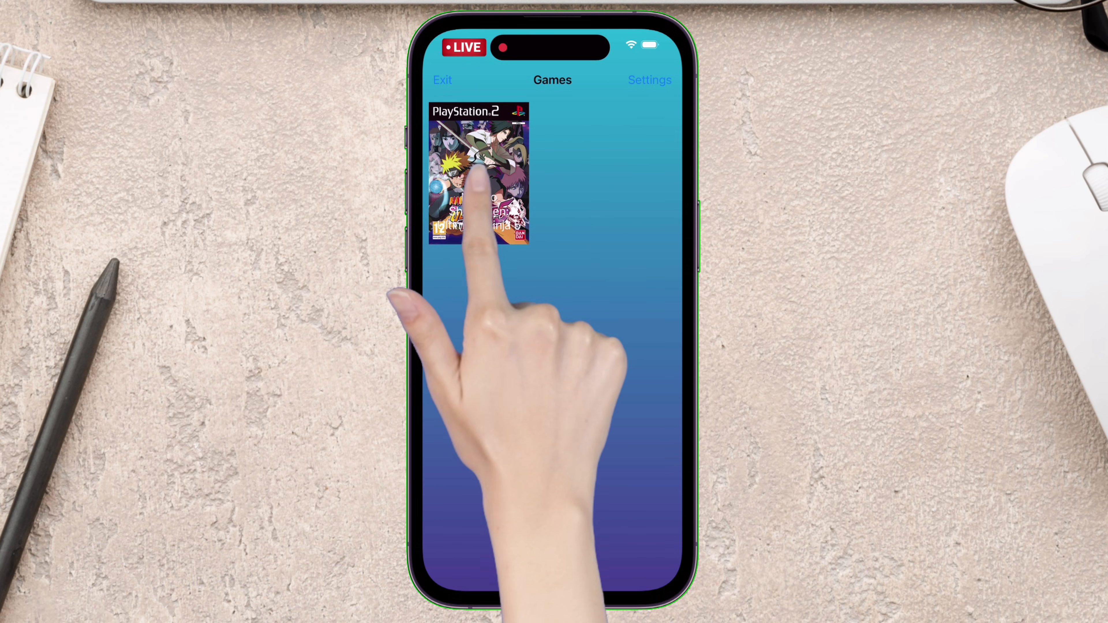
Retry the Naruto game in Play! and dismiss the JIT unavailable warning again.
click(476, 176)
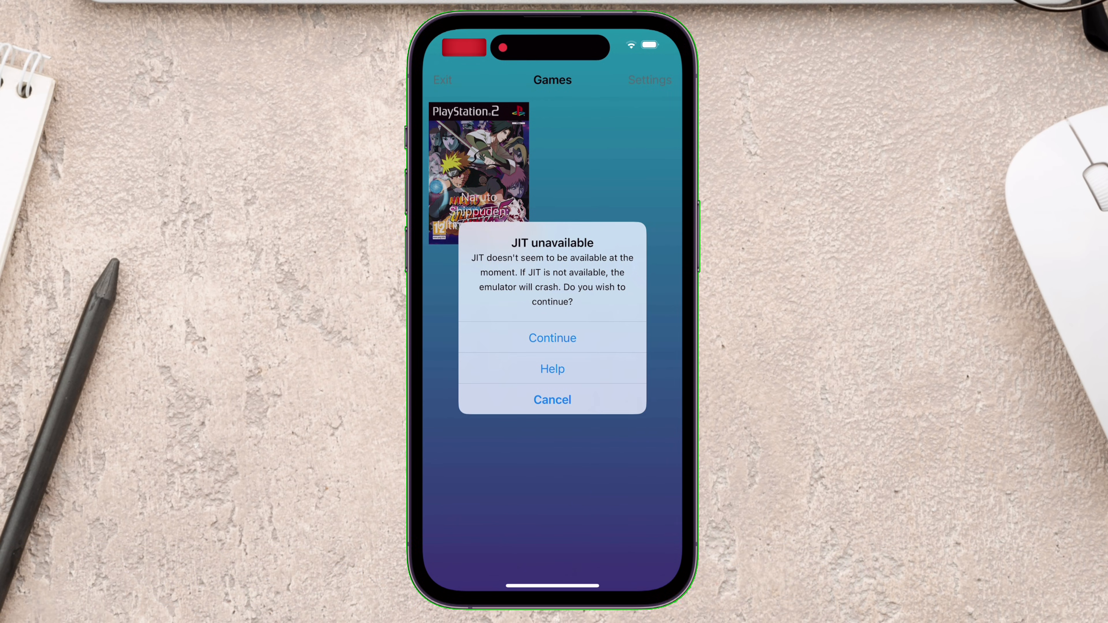
click(553, 338)
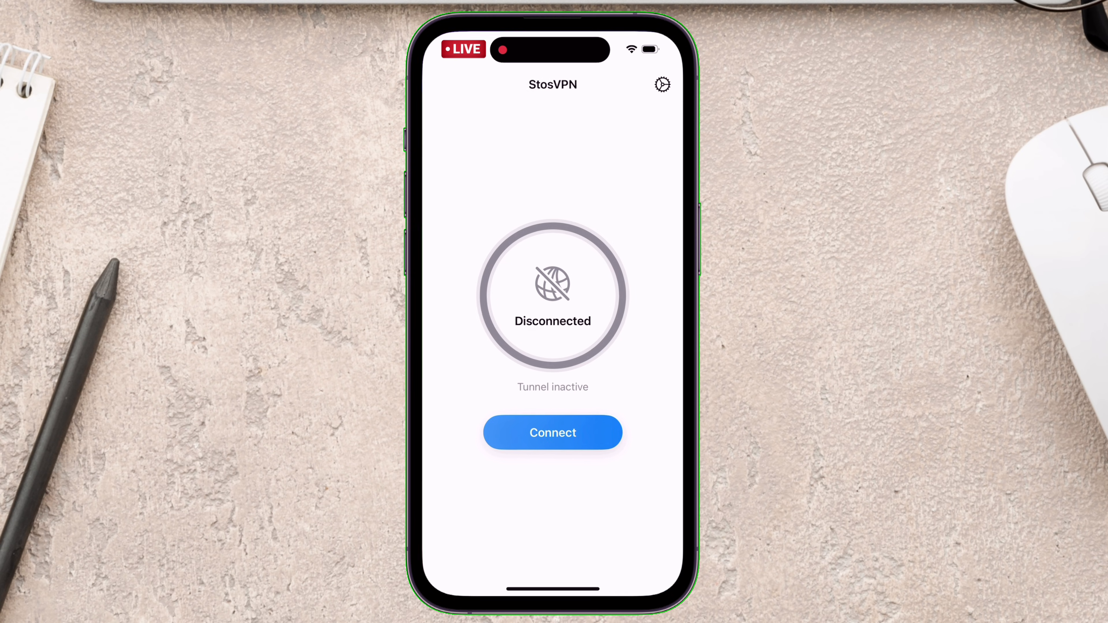
Connect the StosVPN tunnel and switch on airplane mode.
click(553, 433)
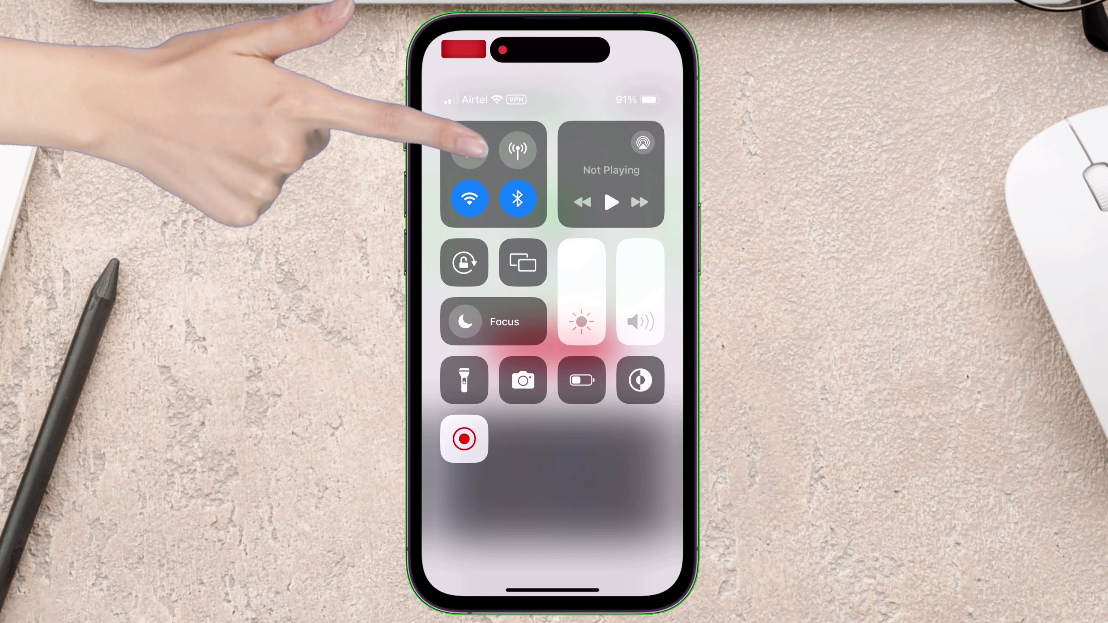
click(470, 150)
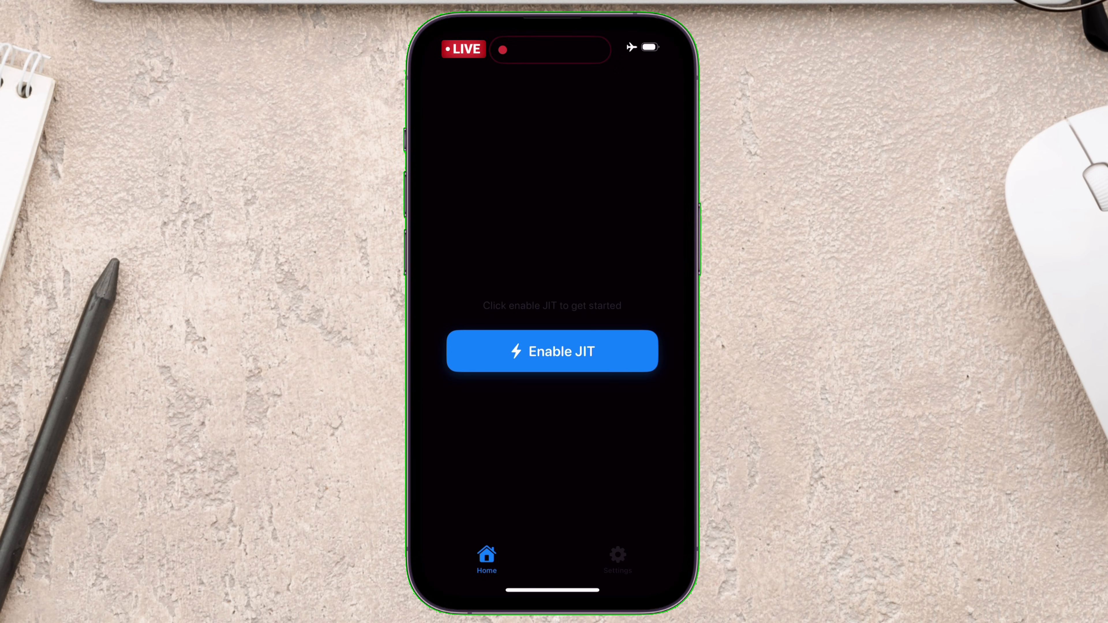
Request JIT in StikJIT and acknowledge the Developer Disk Image not mounted alert.
click(552, 352)
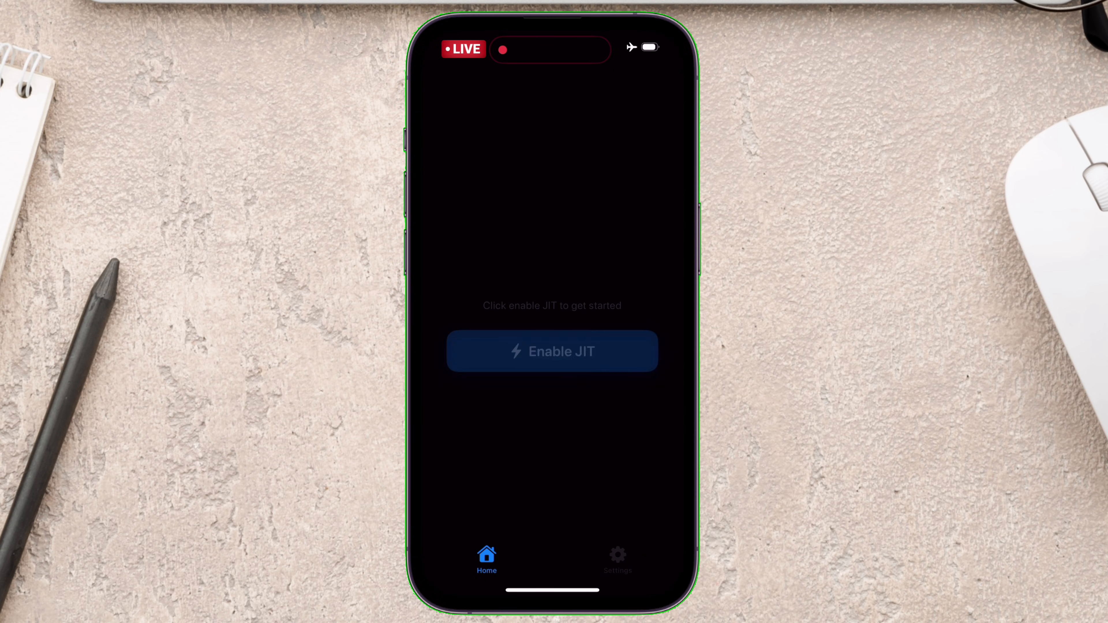
click(552, 351)
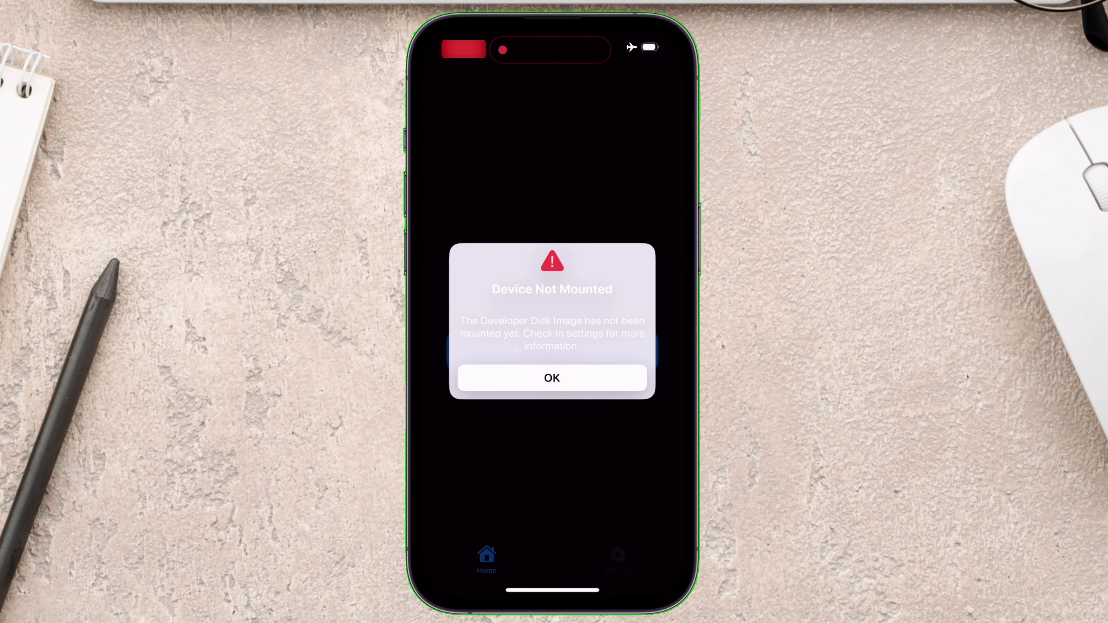
click(552, 378)
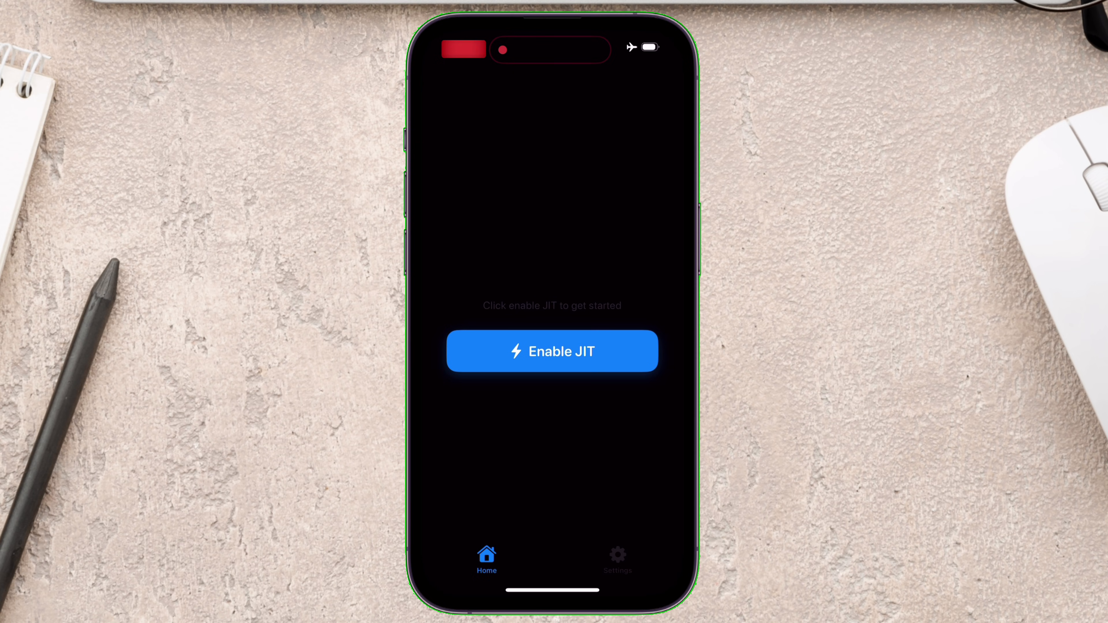
Retry Enable JIT, then continue launching the Naruto game despite the JIT warning.
click(551, 351)
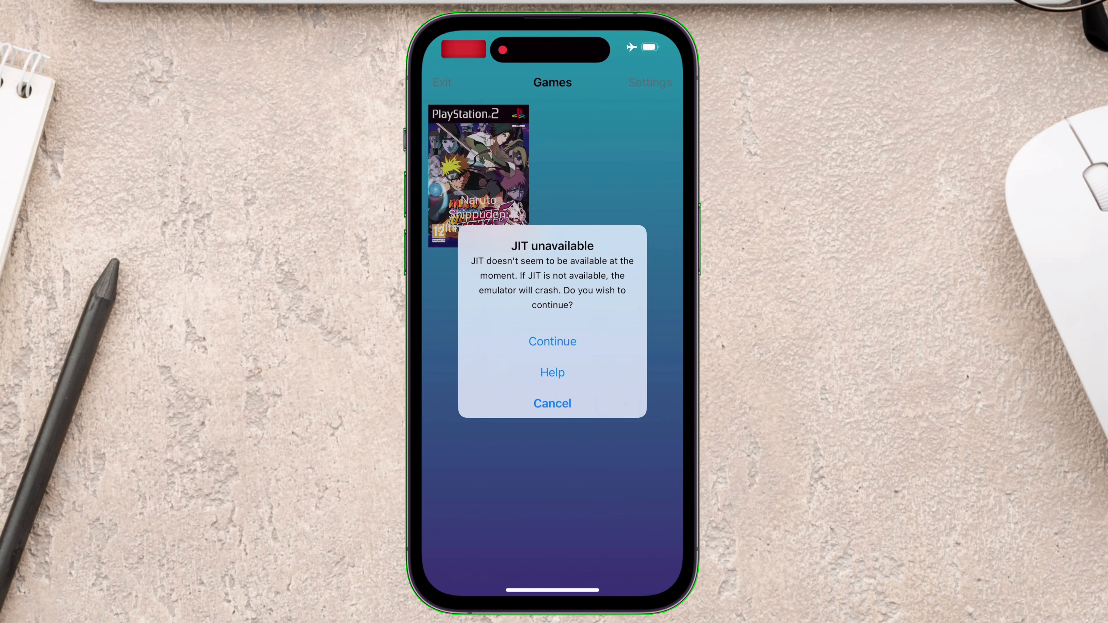
click(552, 342)
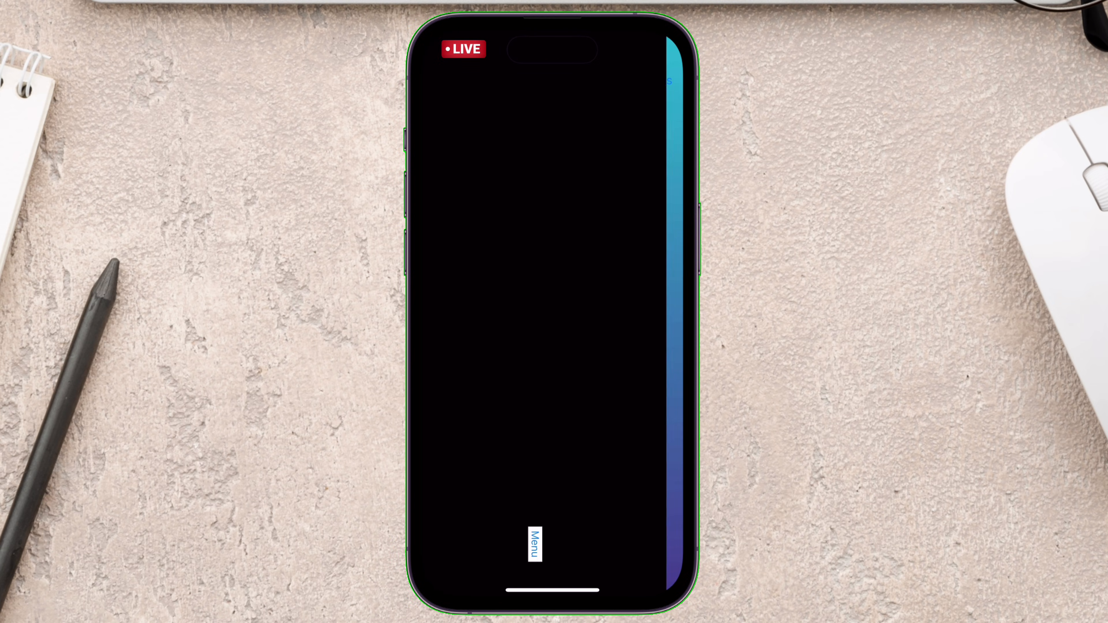